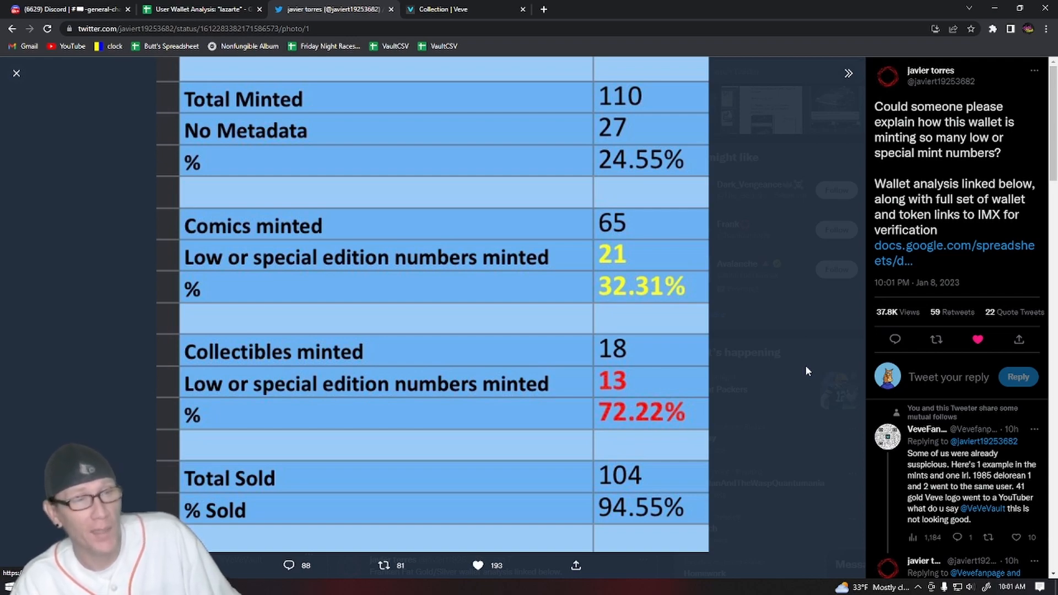
Step: Open the lazarte wallet analysis Google Sheet linked in the tweet
{"action": "left_click", "coordinate": [198, 9]}
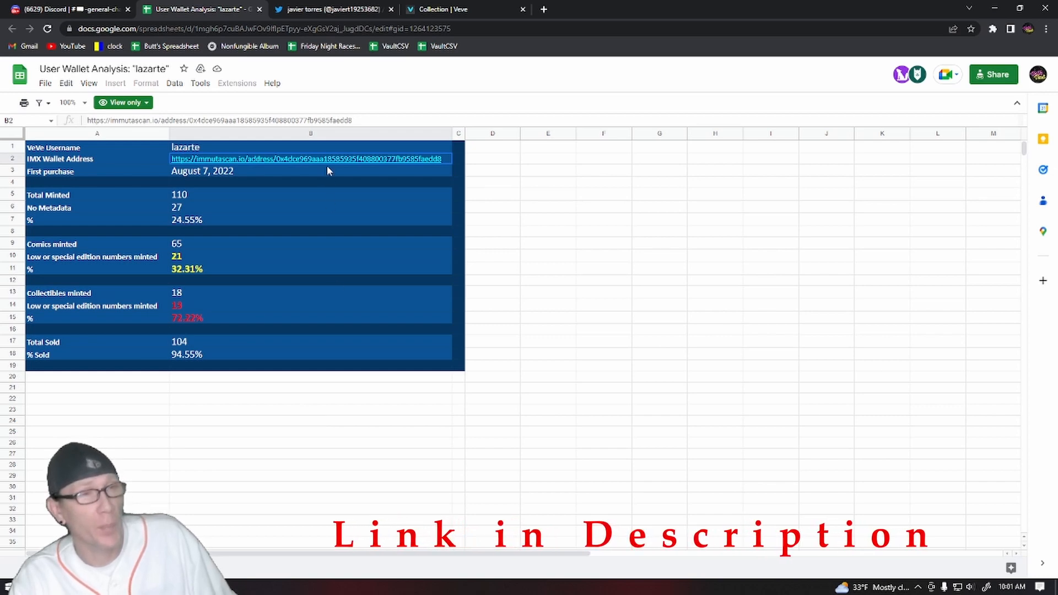
Step: Open the analysed wallet's IMX address from cell B2 on Immutascan
{"action": "left_click", "coordinate": [305, 159]}
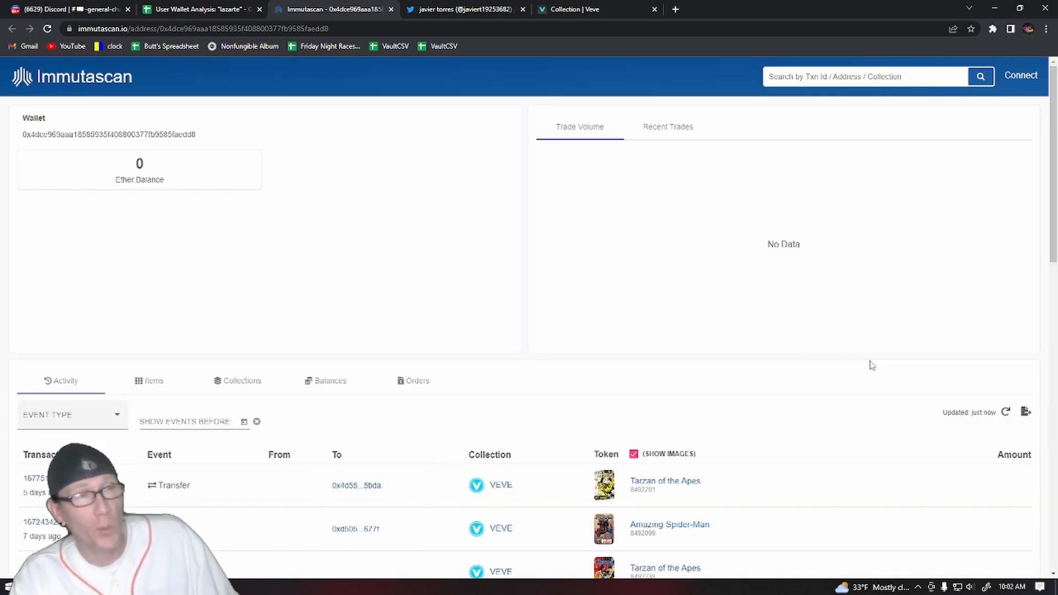
Step: Inspect the minted Tarzan of the Apes tokens 8492238, 8492236 and 8492235
{"action": "scroll", "scroll_direction": "down", "scroll_amount": 3}
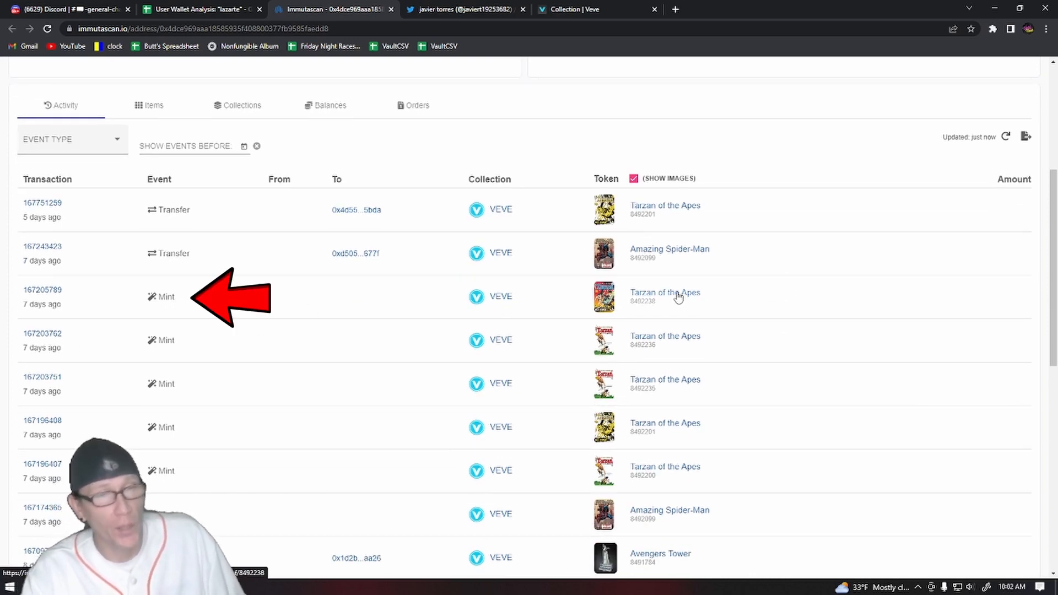
{"action": "left_click", "coordinate": [664, 296]}
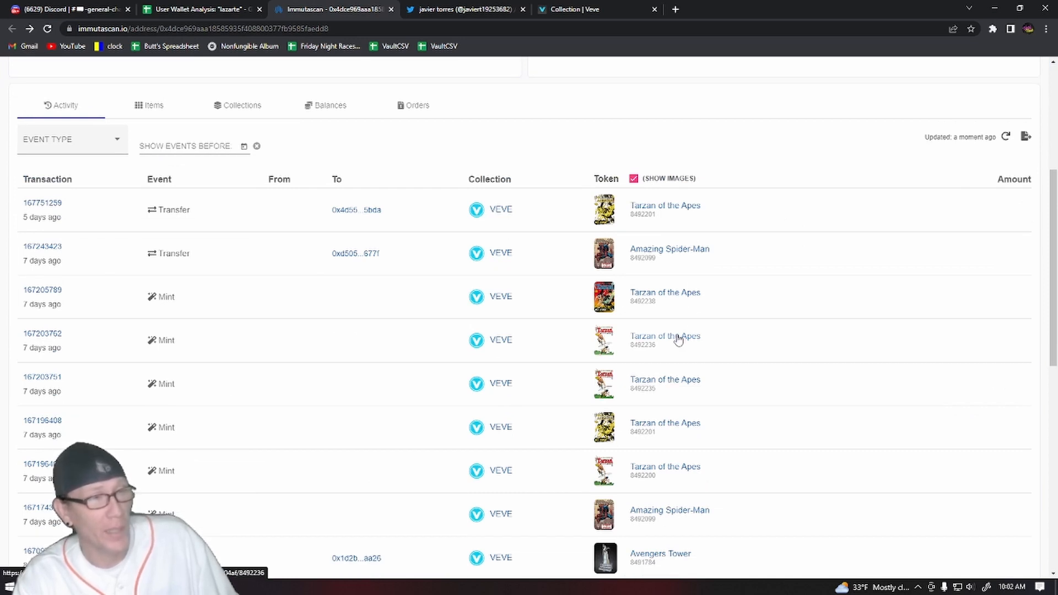
{"action": "left_click", "coordinate": [664, 336]}
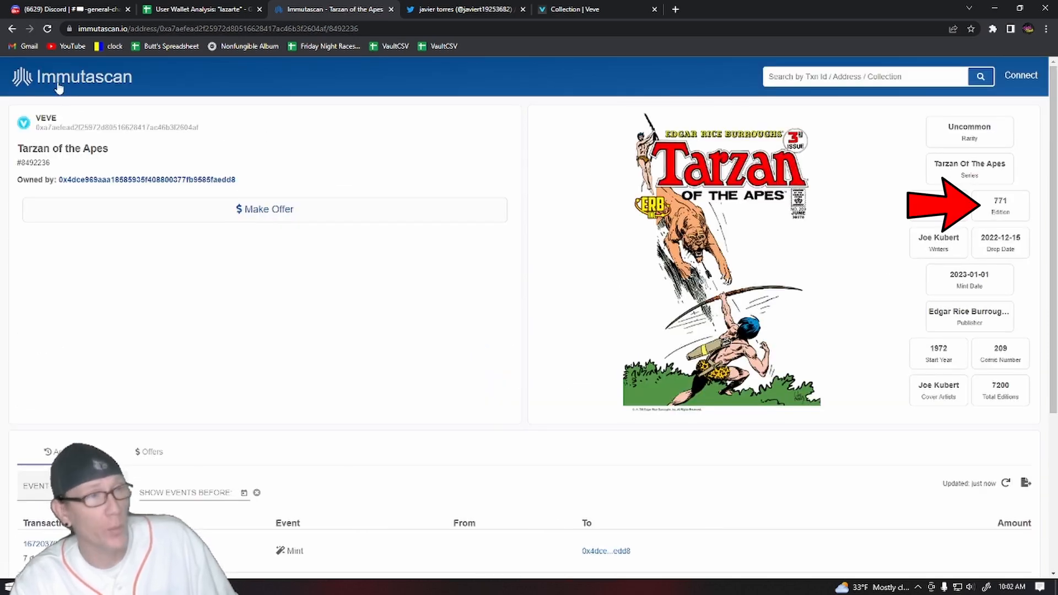
{"action": "left_click", "coordinate": [147, 179]}
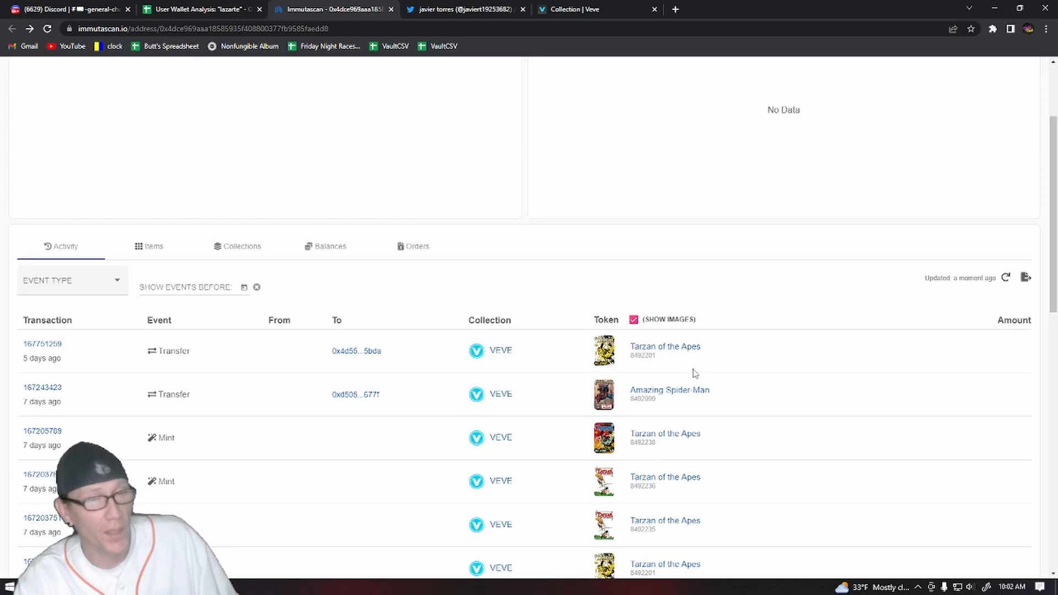
{"action": "left_click", "coordinate": [664, 520]}
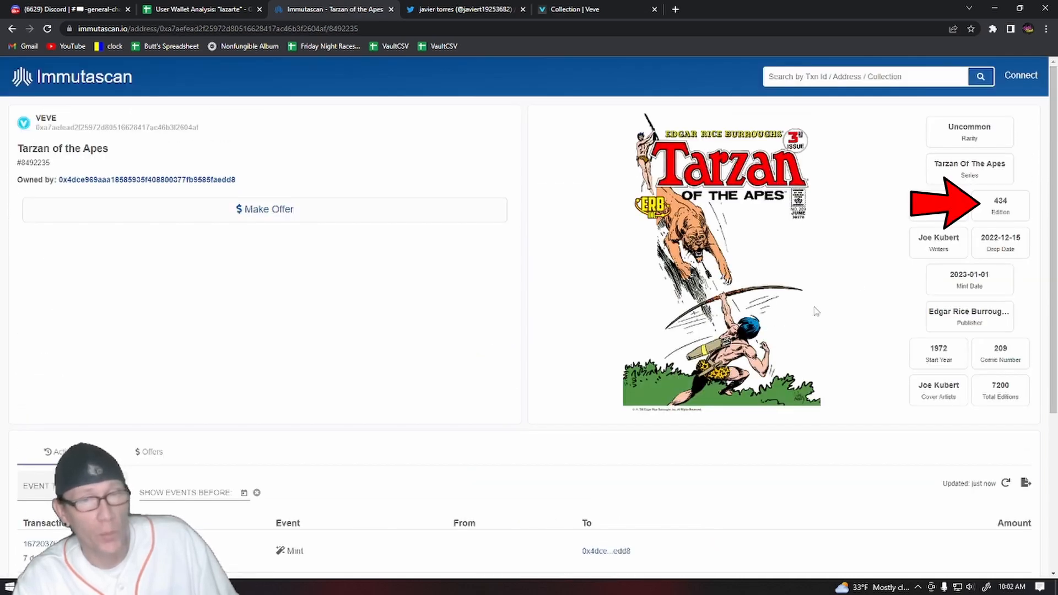
{"action": "mouse_move", "coordinate": [602, 195]}
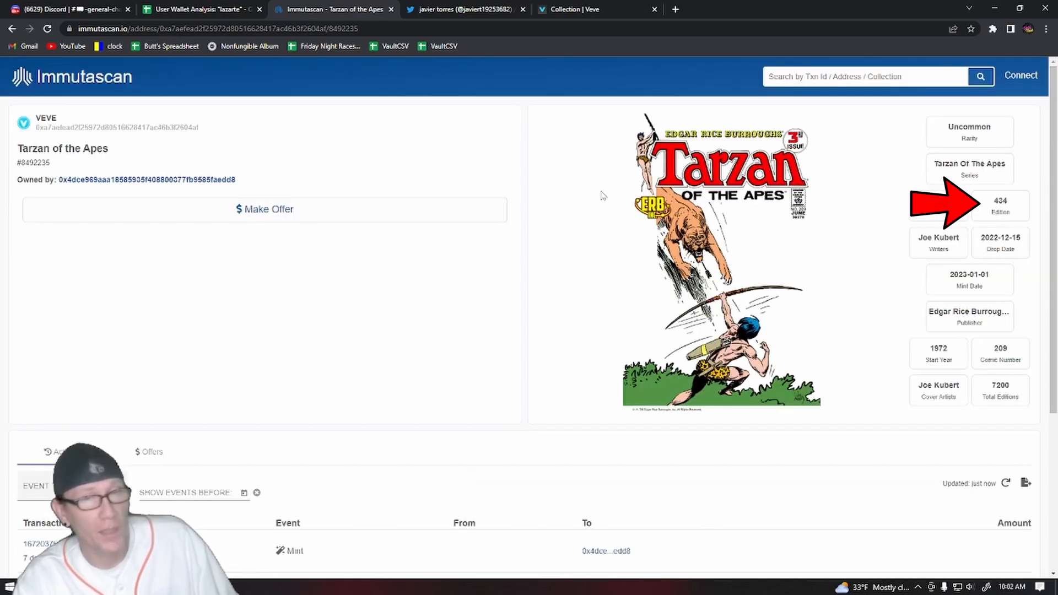
{"action": "left_click", "coordinate": [147, 179]}
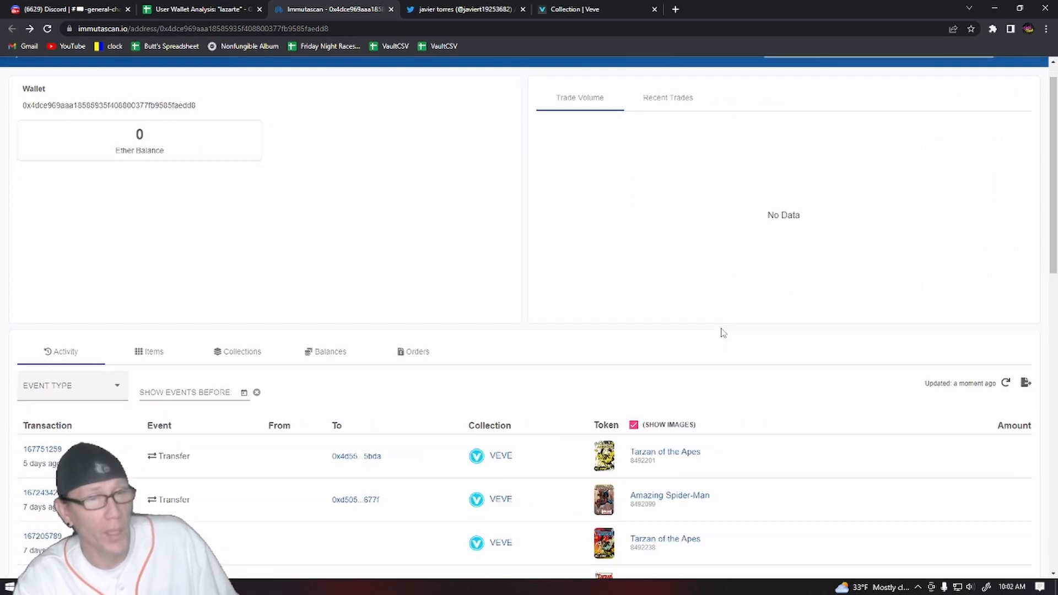
Step: Scroll further down the activity list and open the minted Amazing Spider-Man token
{"action": "scroll", "scroll_direction": "down", "scroll_amount": 3}
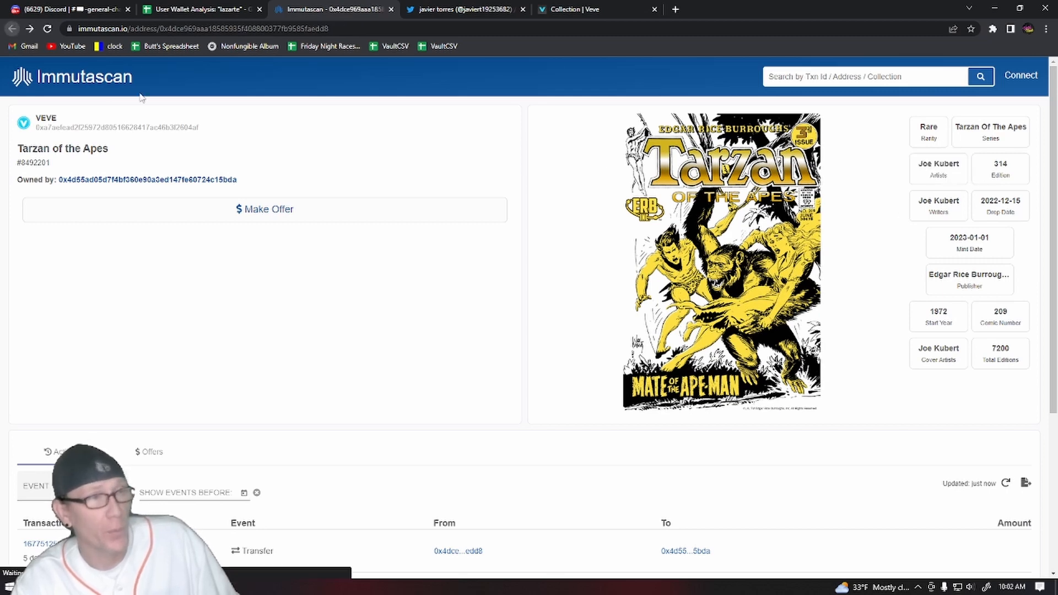
{"action": "scroll", "scroll_direction": "down", "scroll_amount": 3}
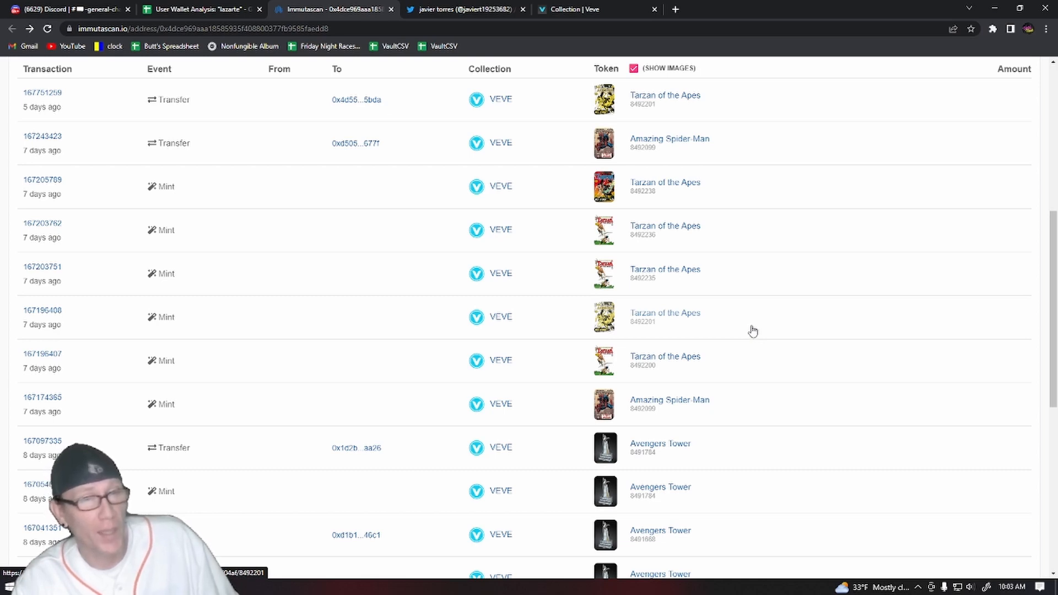
{"action": "scroll", "scroll_direction": "down", "scroll_amount": 3}
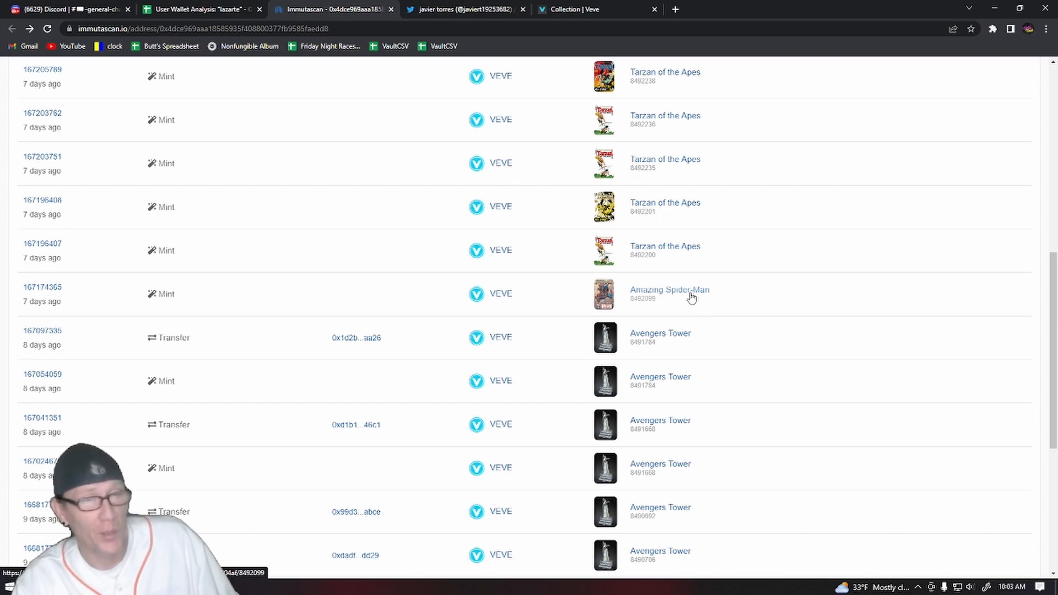
{"action": "left_click", "coordinate": [669, 289]}
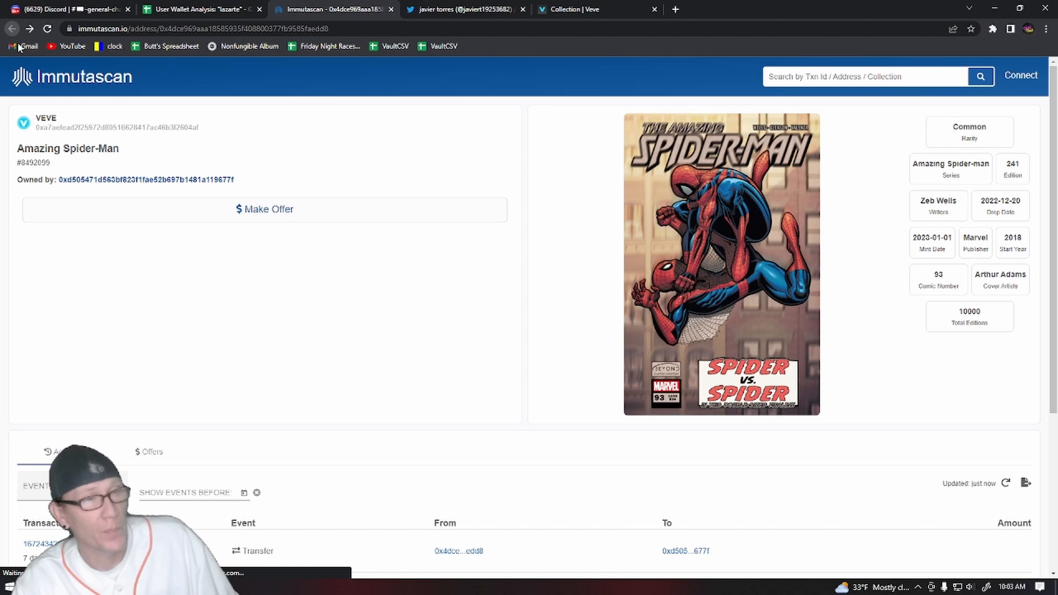
Step: Inspect the minted Avengers Tower tokens 8491784, 8491668 and two more editions
{"action": "scroll", "scroll_direction": "down", "scroll_amount": 3}
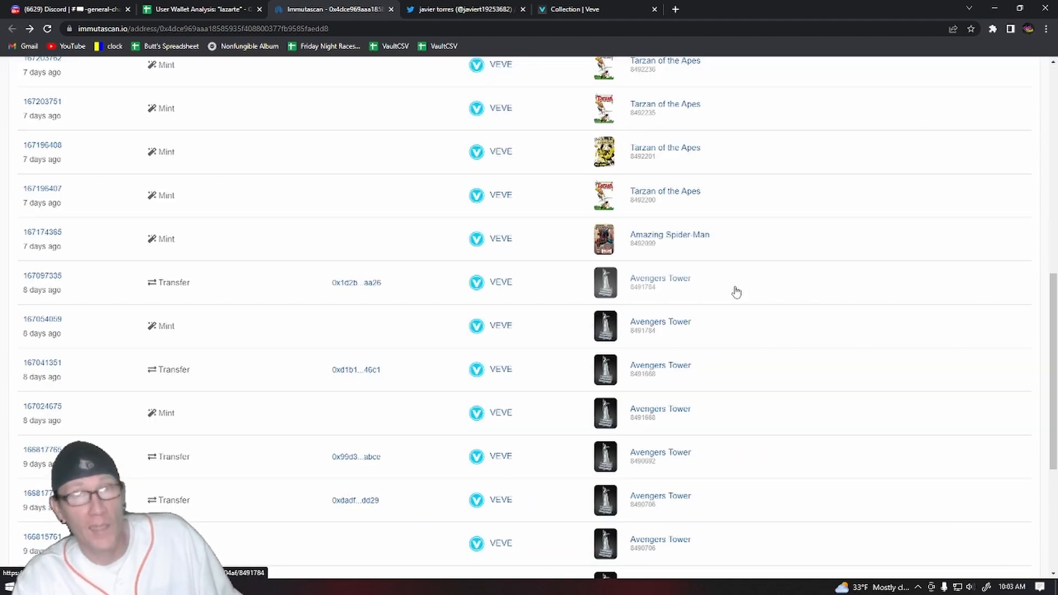
{"action": "scroll", "scroll_direction": "down", "scroll_amount": 3}
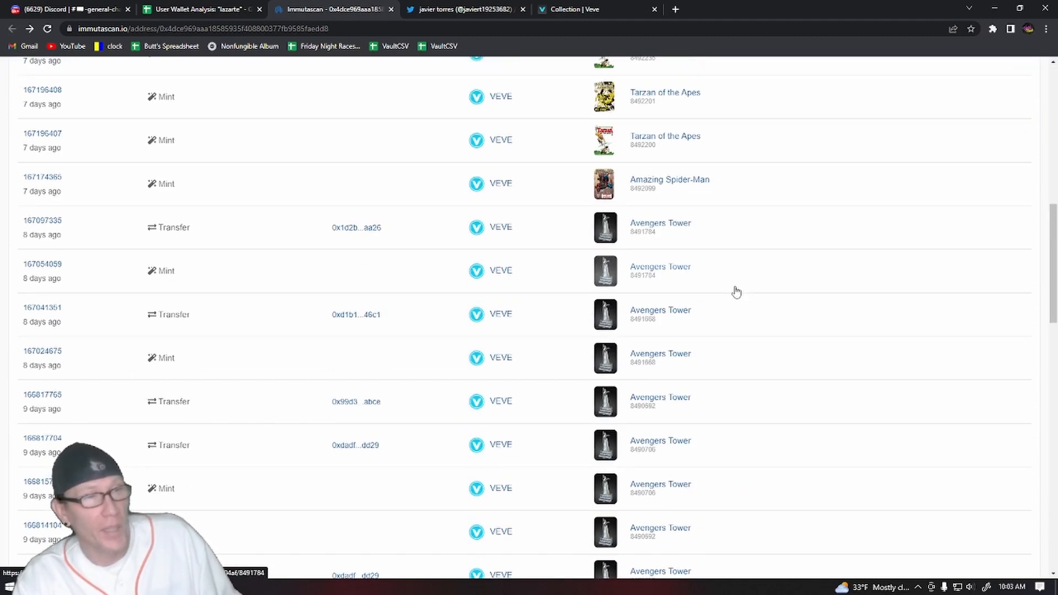
{"action": "mouse_move", "coordinate": [667, 273]}
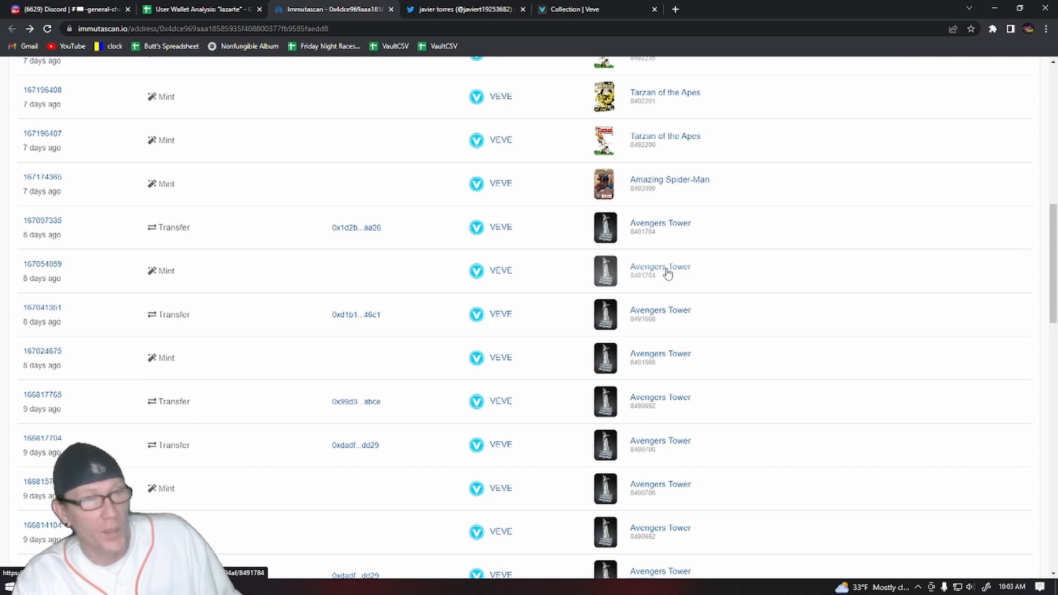
{"action": "left_click", "coordinate": [659, 267]}
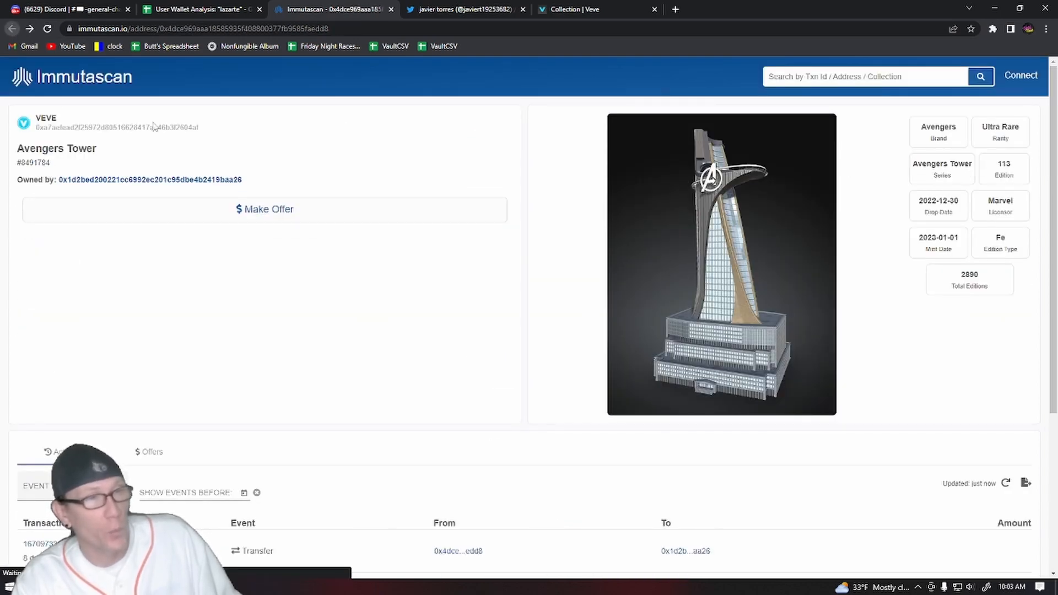
{"action": "scroll", "scroll_direction": "down", "scroll_amount": 3}
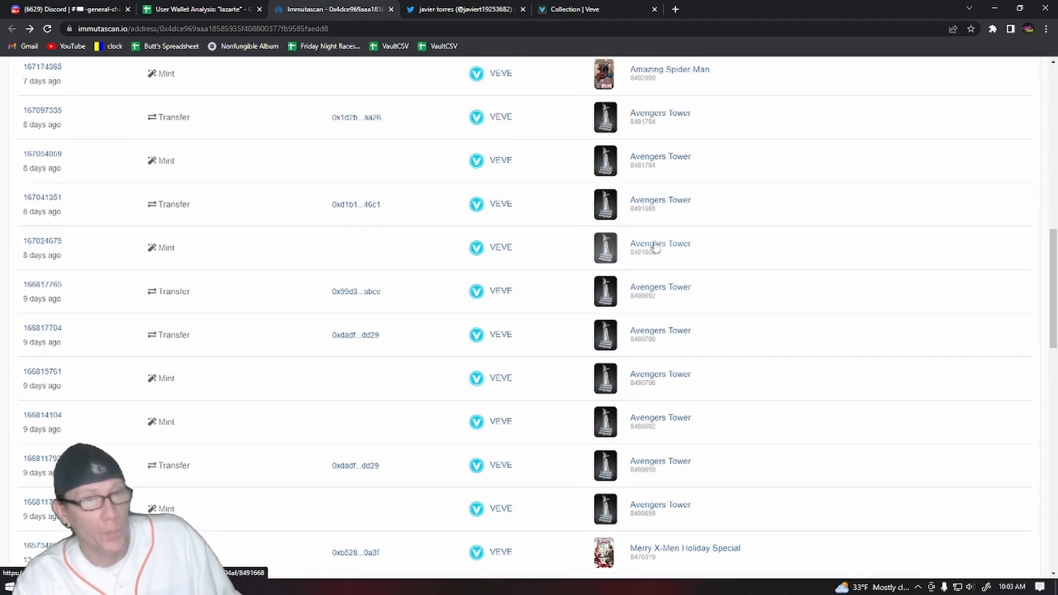
{"action": "left_click", "coordinate": [659, 244]}
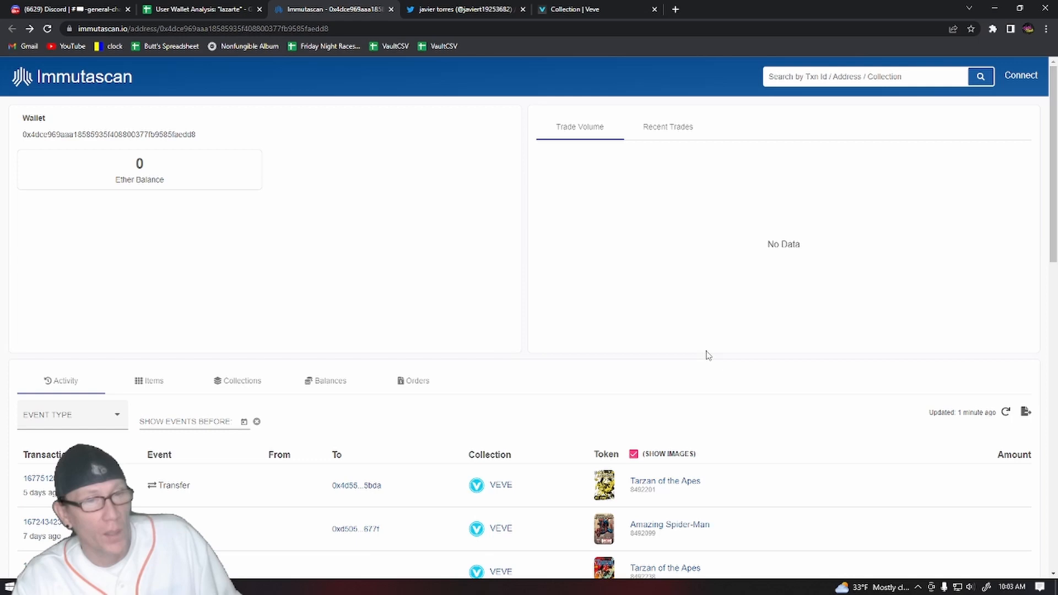
{"action": "scroll", "scroll_direction": "down", "scroll_amount": 3}
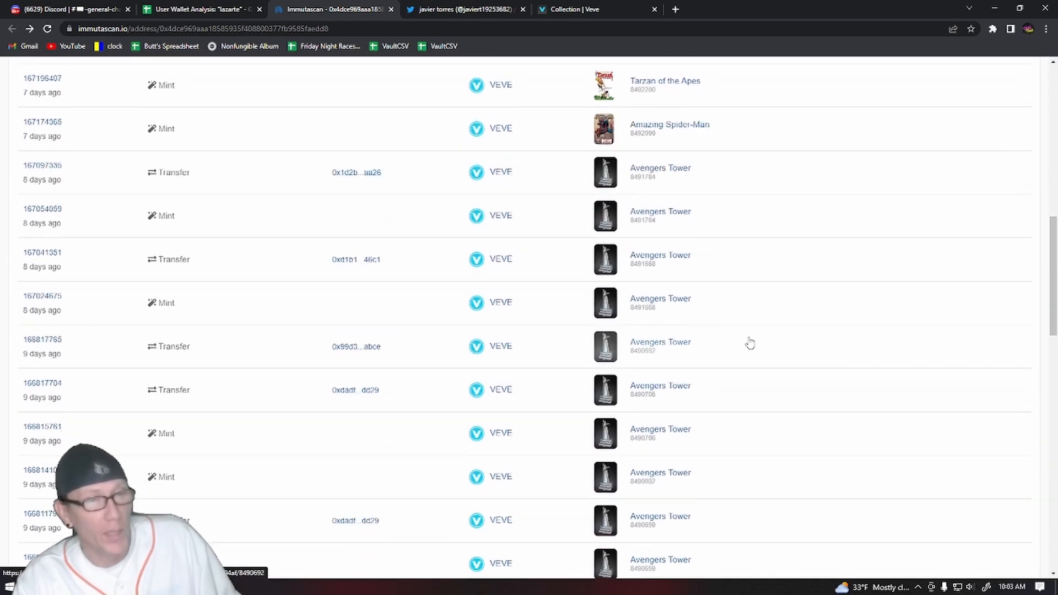
{"action": "left_click", "coordinate": [660, 345]}
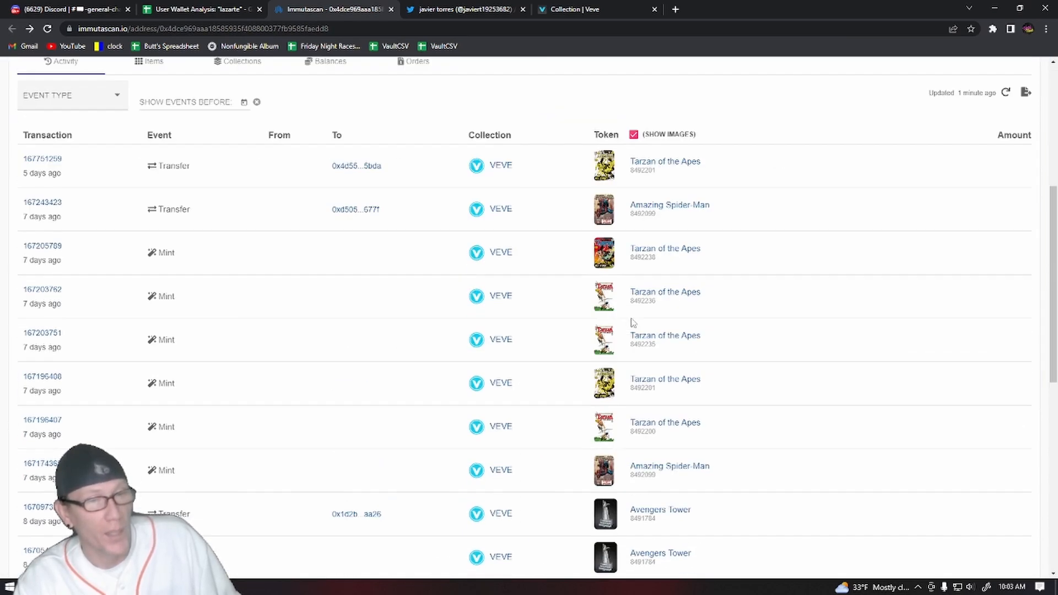
{"action": "scroll", "scroll_direction": "down", "scroll_amount": 3}
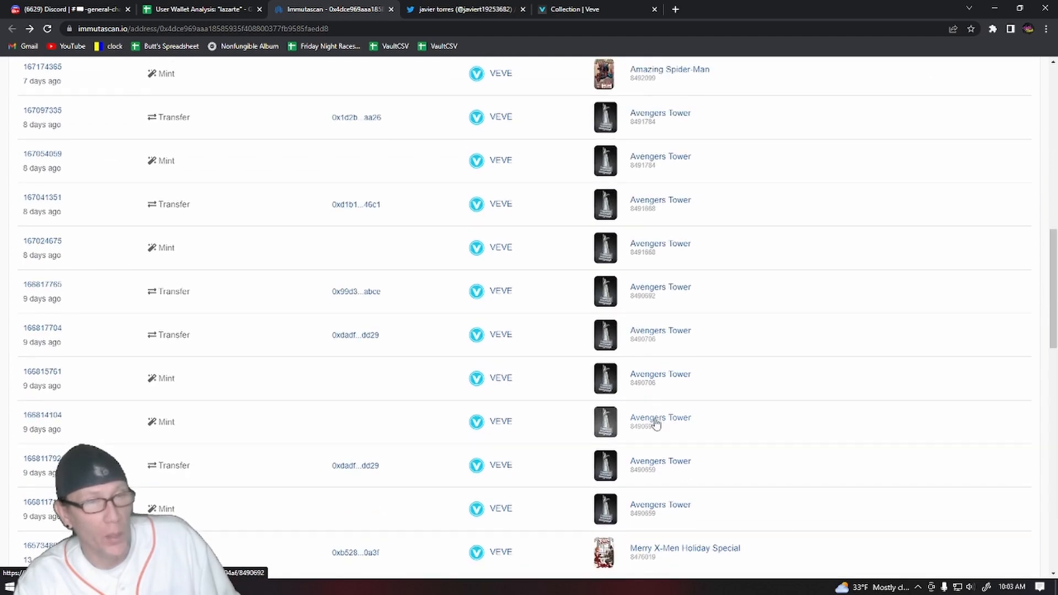
{"action": "left_click", "coordinate": [660, 417]}
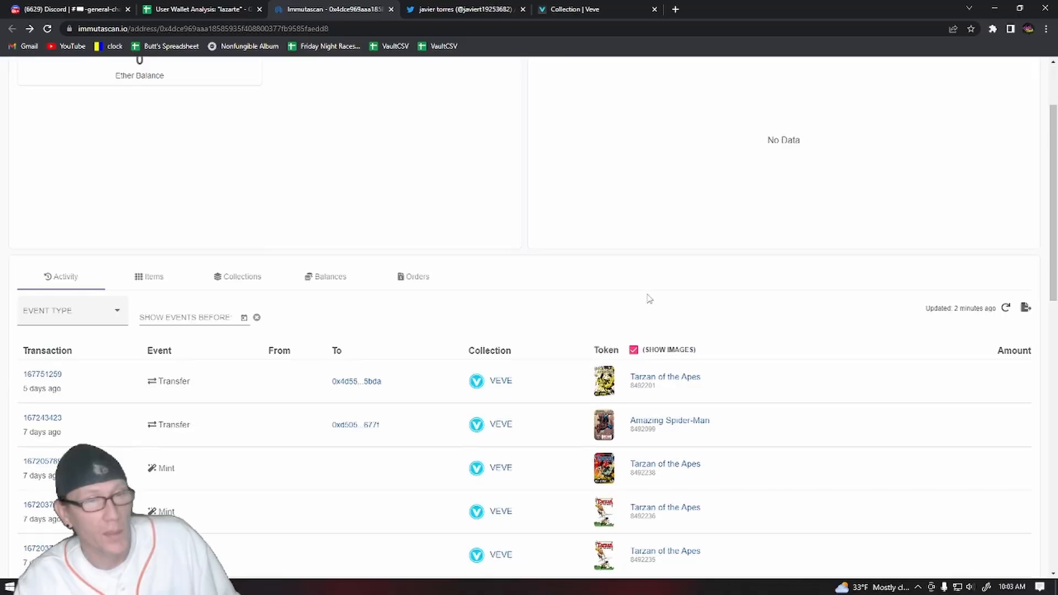
Step: Read the Twitter reply speculating VeVe times mints with a predictable random function
{"action": "left_click", "coordinate": [463, 9]}
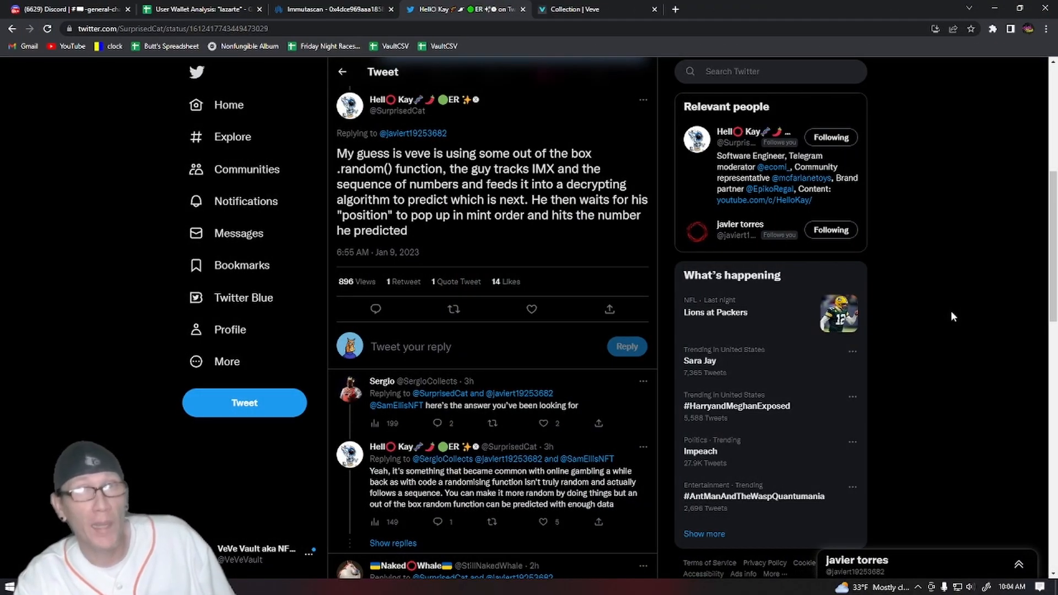
{"action": "mouse_move", "coordinate": [962, 313]}
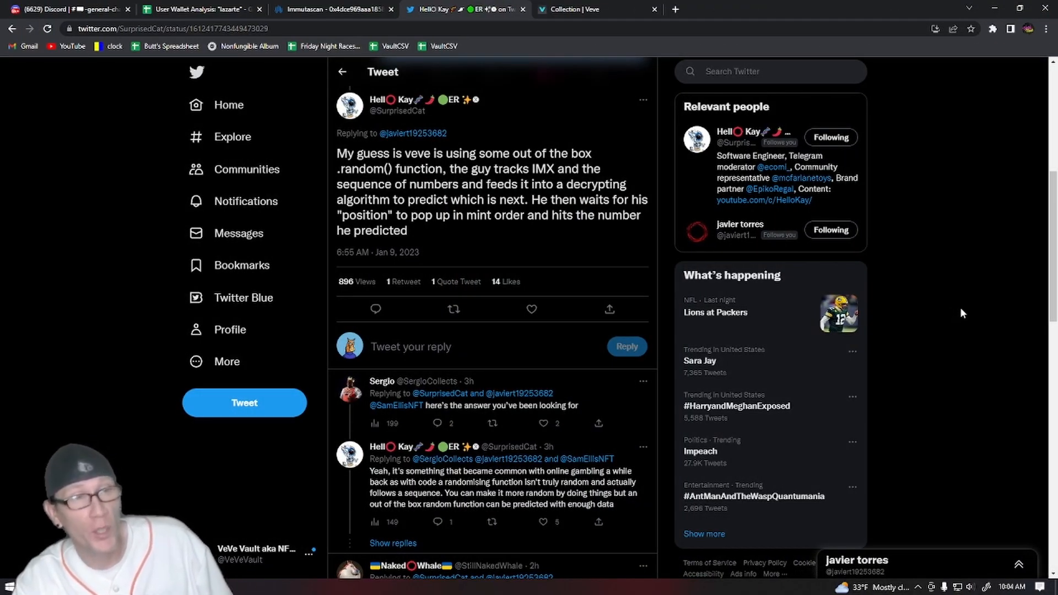
{"action": "mouse_move", "coordinate": [974, 330]}
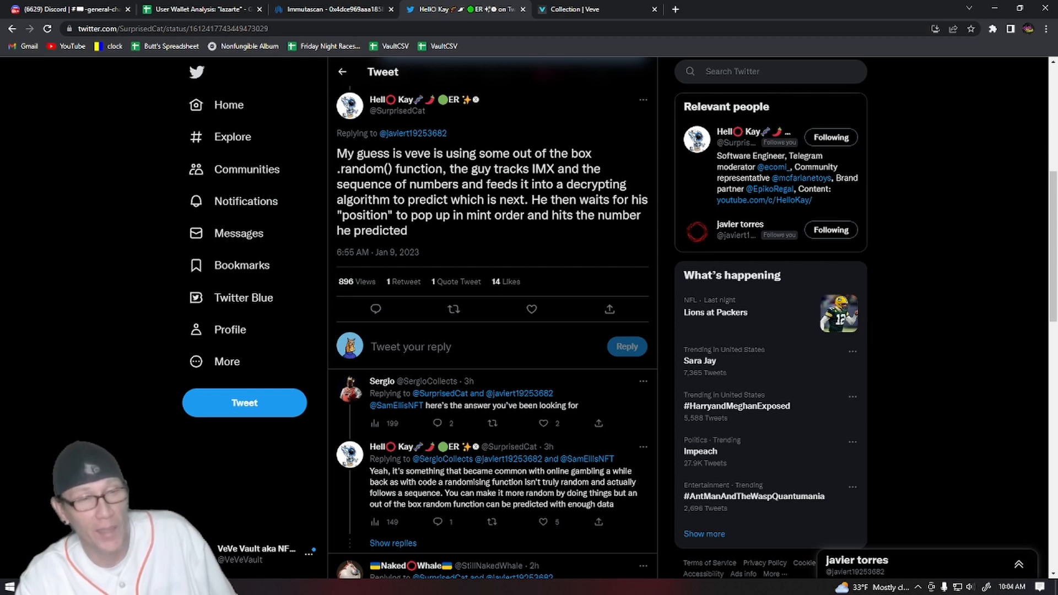
{"action": "mouse_move", "coordinate": [509, 244]}
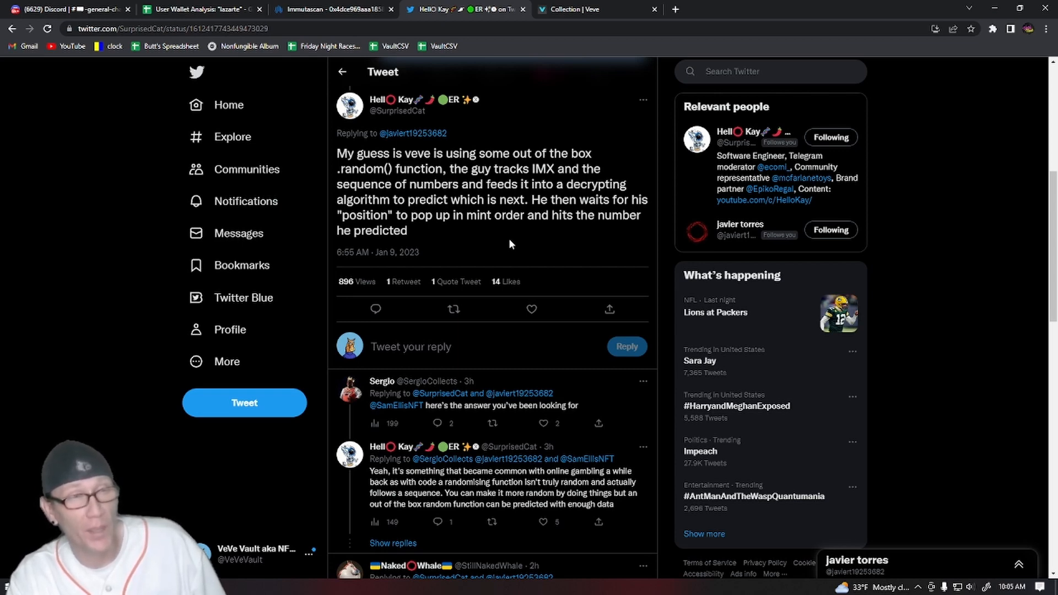
{"action": "mouse_move", "coordinate": [519, 228]}
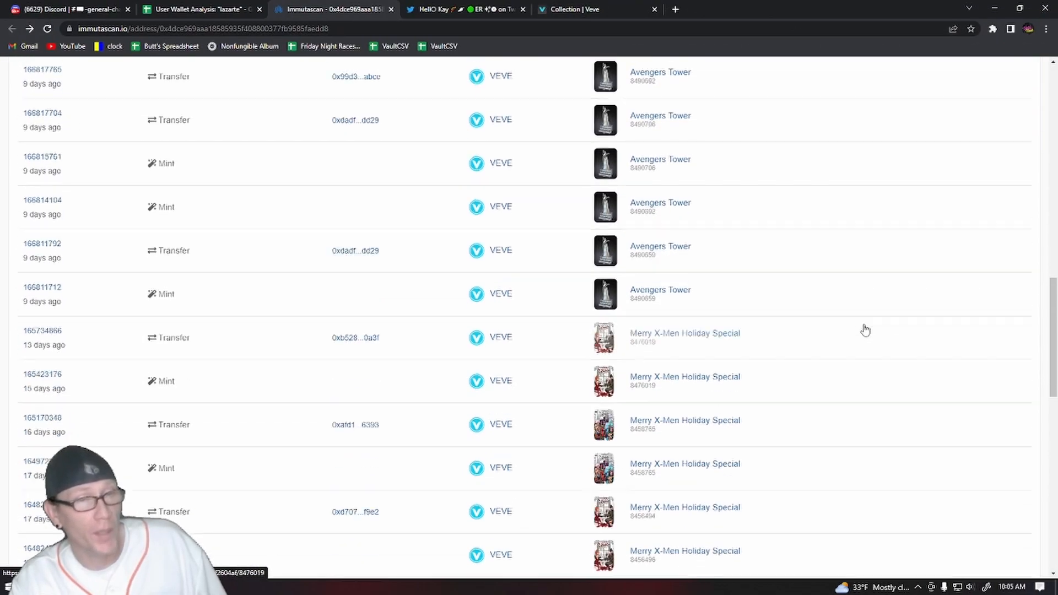
Step: Open the wallet that sent the #101 Jim Lee Batman V3 Blue & Yellow Variant and browse its mints
{"action": "scroll", "scroll_direction": "down", "scroll_amount": 3}
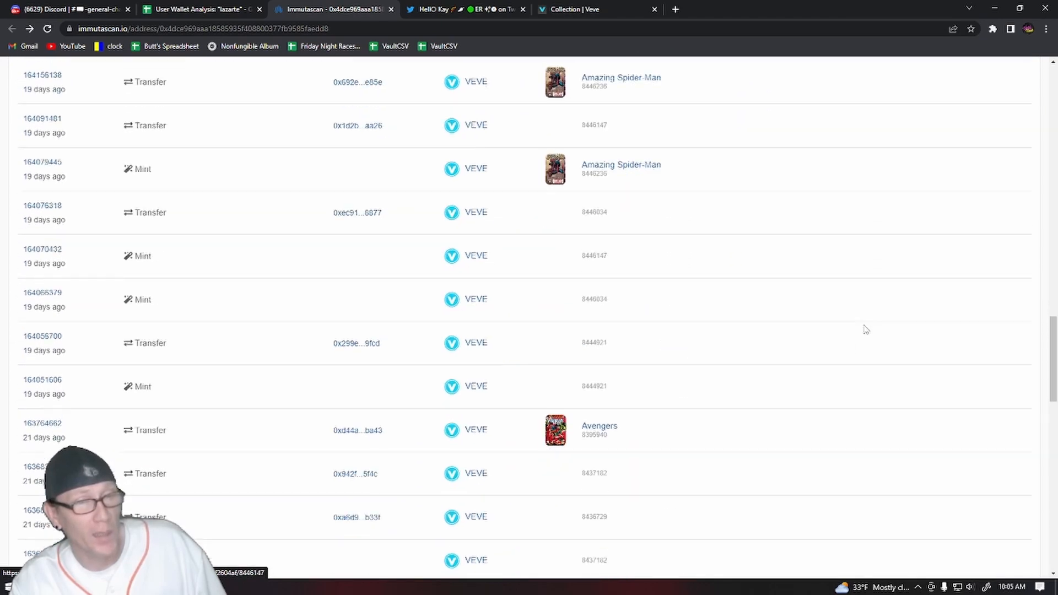
{"action": "scroll", "scroll_direction": "down", "scroll_amount": 3}
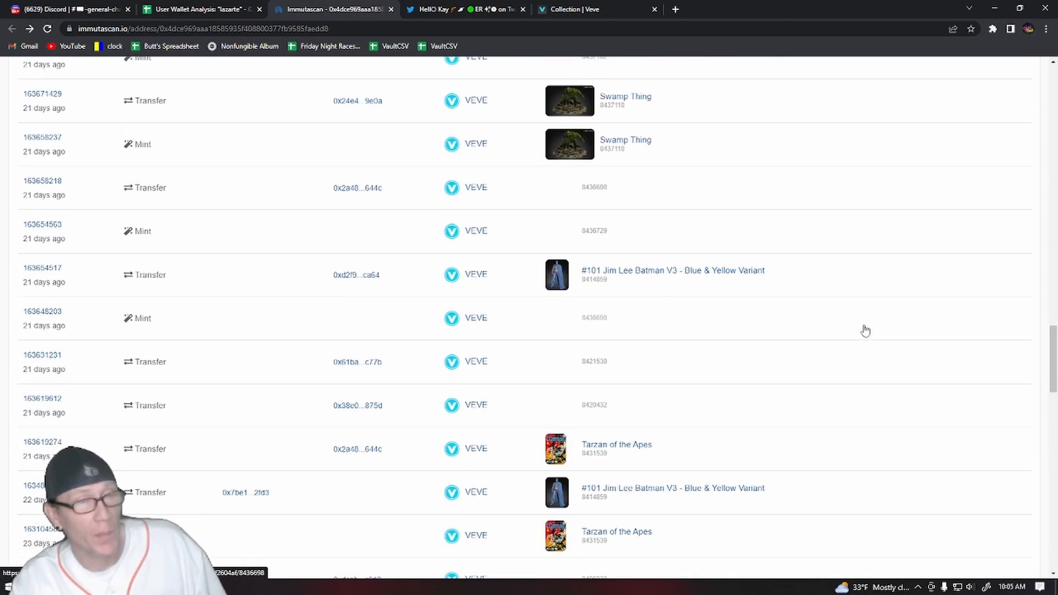
{"action": "scroll", "scroll_direction": "down", "scroll_amount": 3}
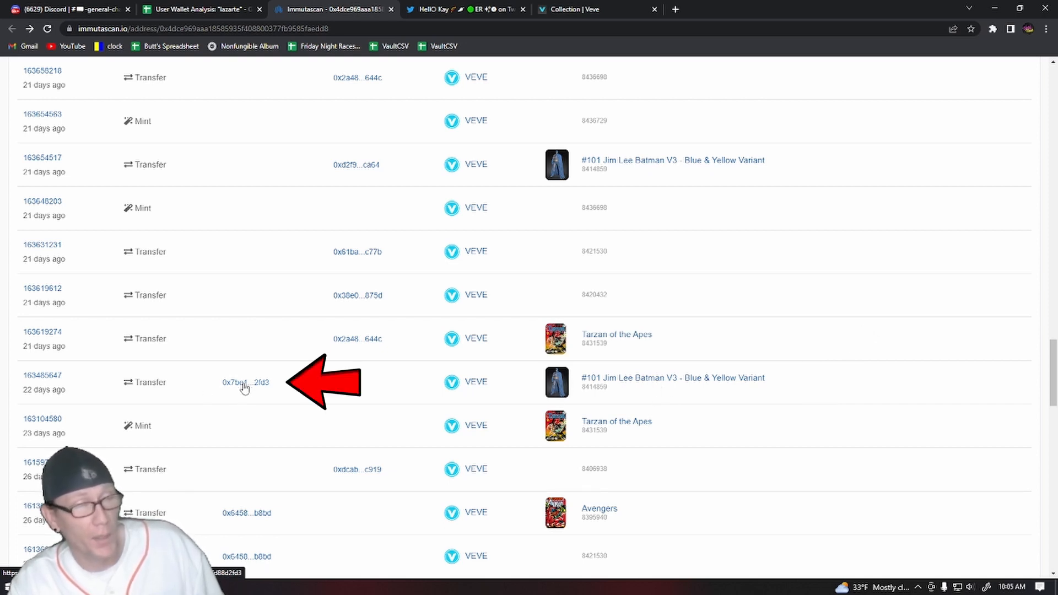
{"action": "left_click", "coordinate": [244, 381]}
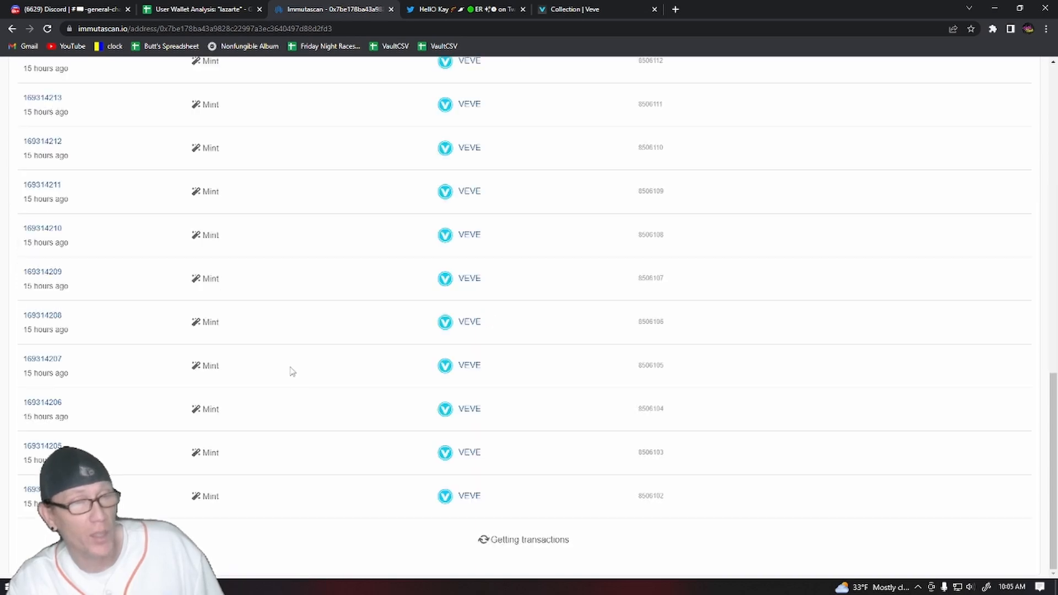
{"action": "scroll", "scroll_direction": "down", "scroll_amount": 3}
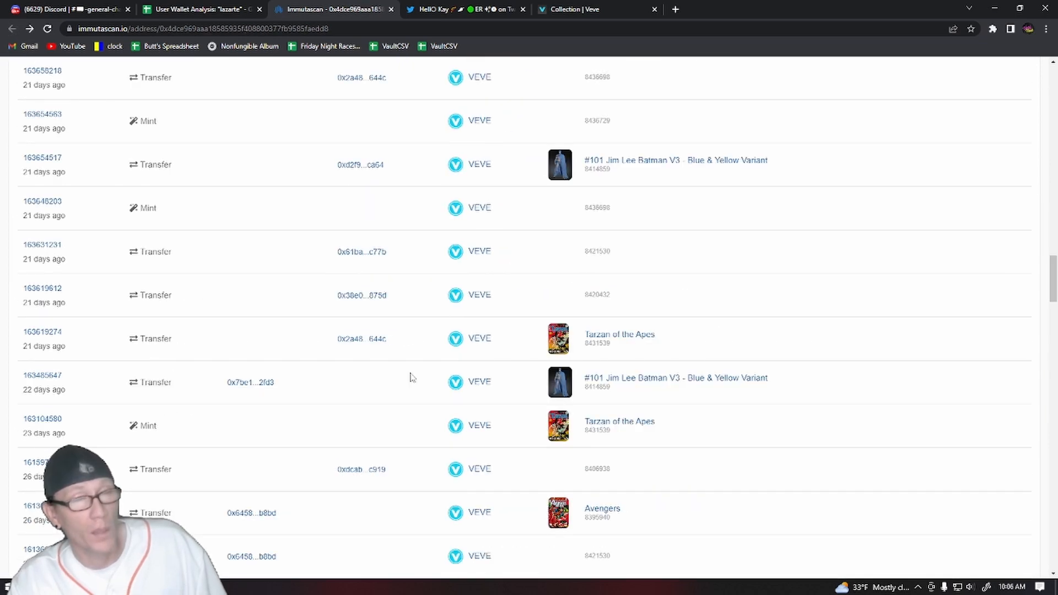
{"action": "mouse_move", "coordinate": [426, 386]}
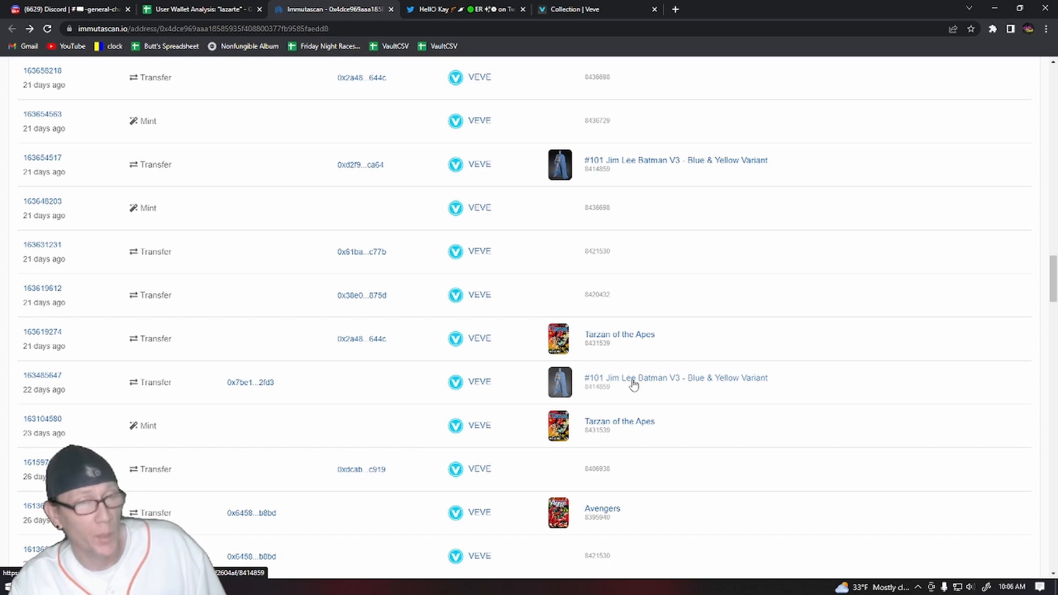
{"action": "left_click", "coordinate": [675, 377]}
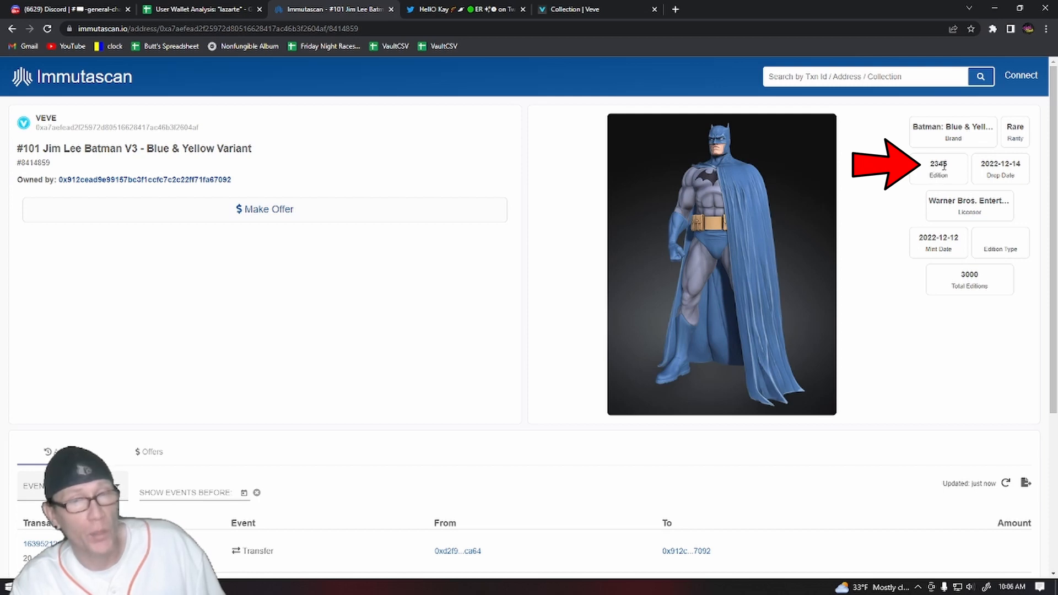
{"action": "left_click", "coordinate": [145, 180]}
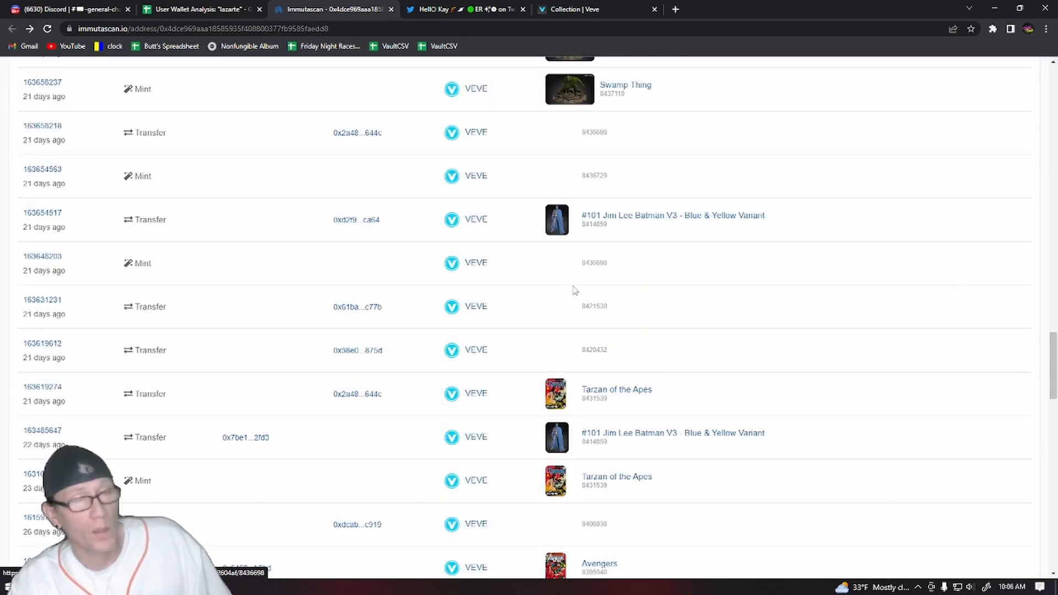
{"action": "left_click", "coordinate": [672, 214]}
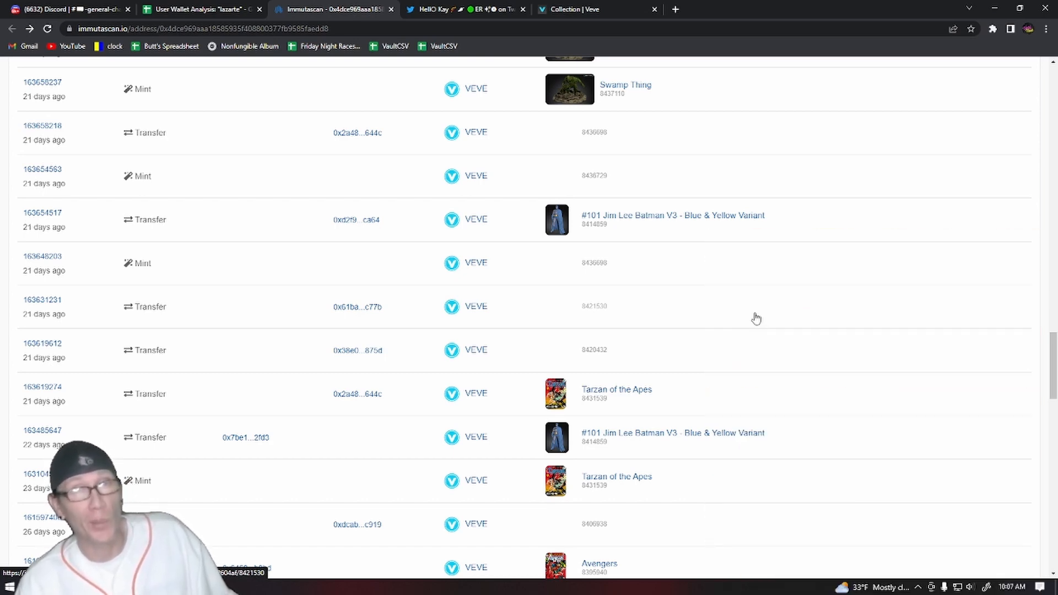
{"action": "scroll", "scroll_direction": "down", "scroll_amount": 3}
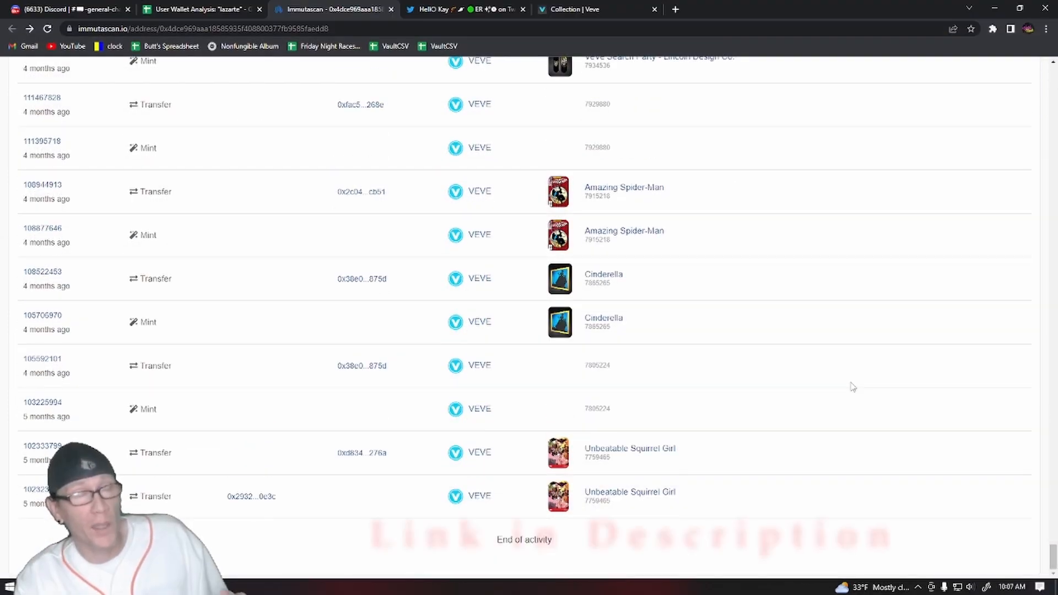
{"action": "scroll", "scroll_direction": "up", "scroll_amount": 3}
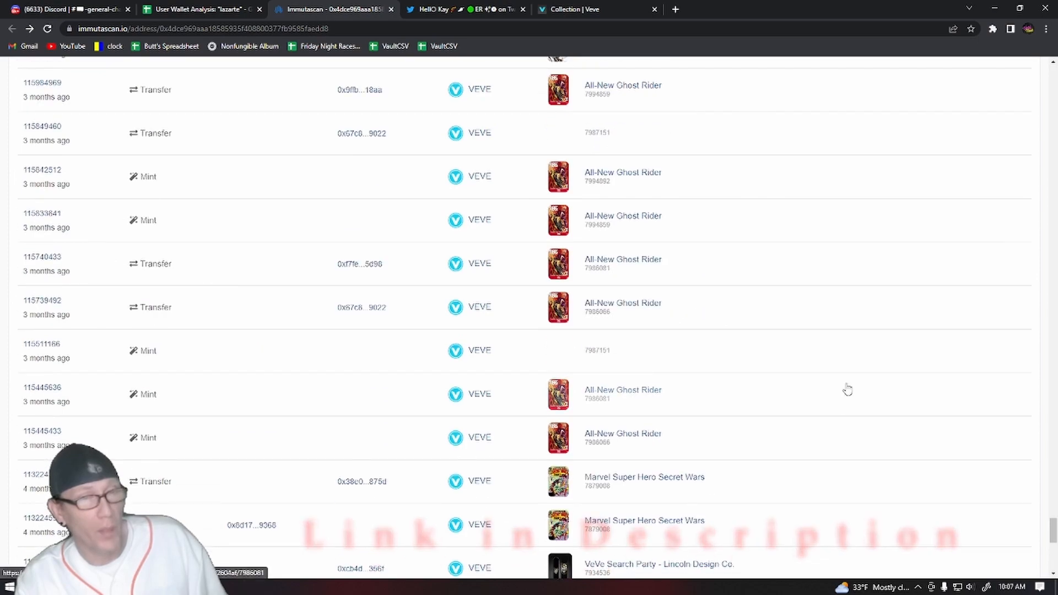
{"action": "scroll", "scroll_direction": "down", "scroll_amount": 3}
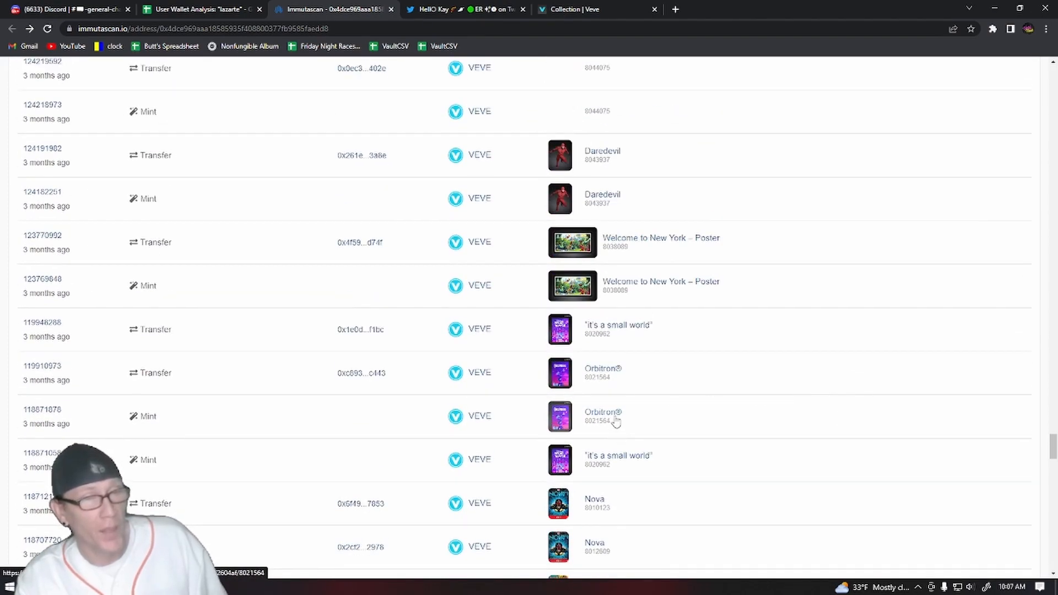
{"action": "left_click", "coordinate": [602, 416]}
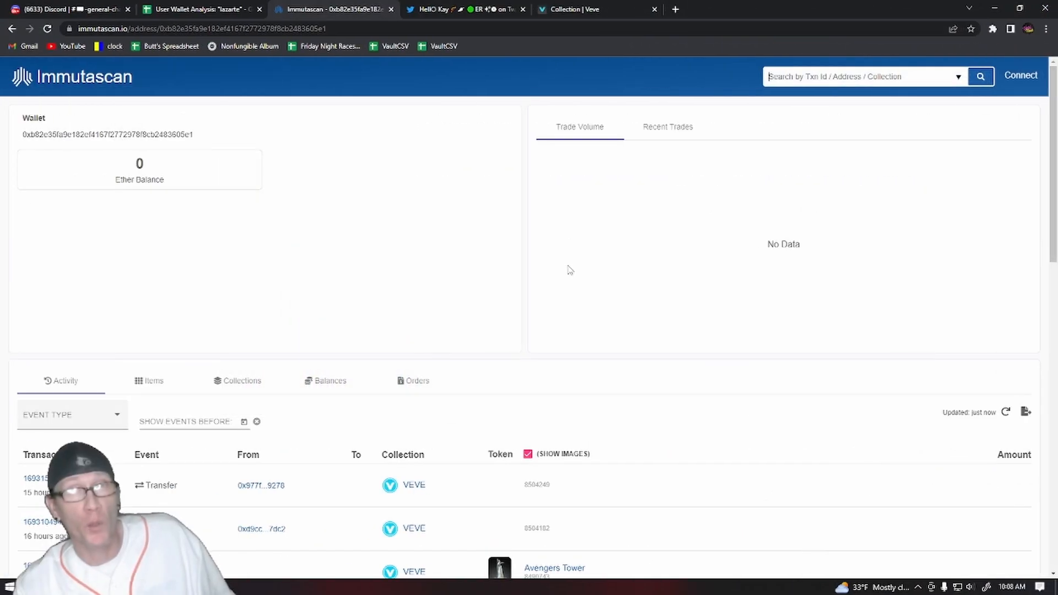
{"action": "mouse_move", "coordinate": [674, 340]}
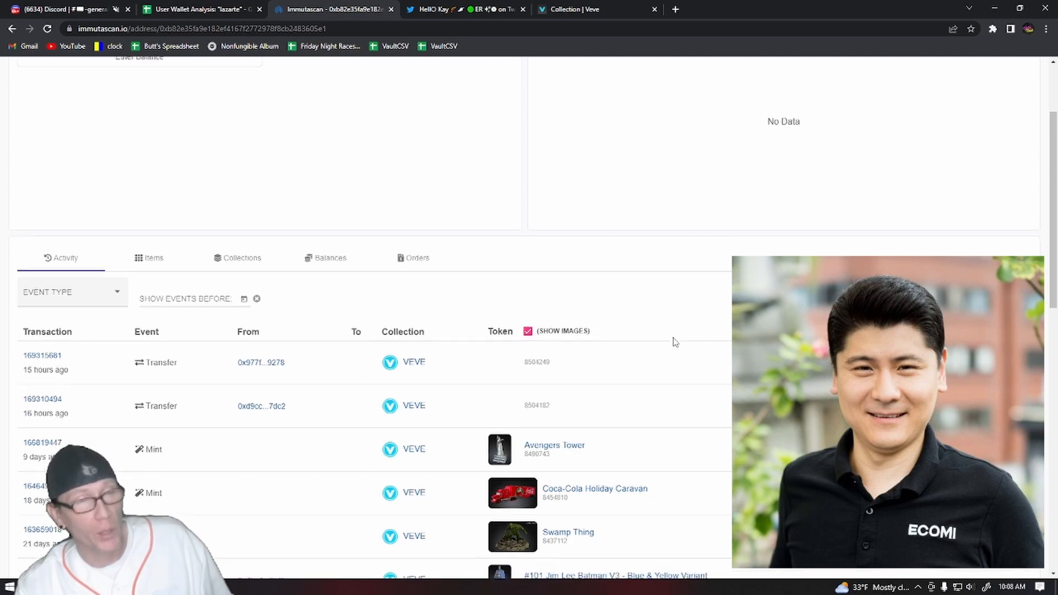
Step: Browse the second wallet's mints and transfers from the same sender, then bring up VeVe Artworks
{"action": "scroll", "scroll_direction": "down", "scroll_amount": 3}
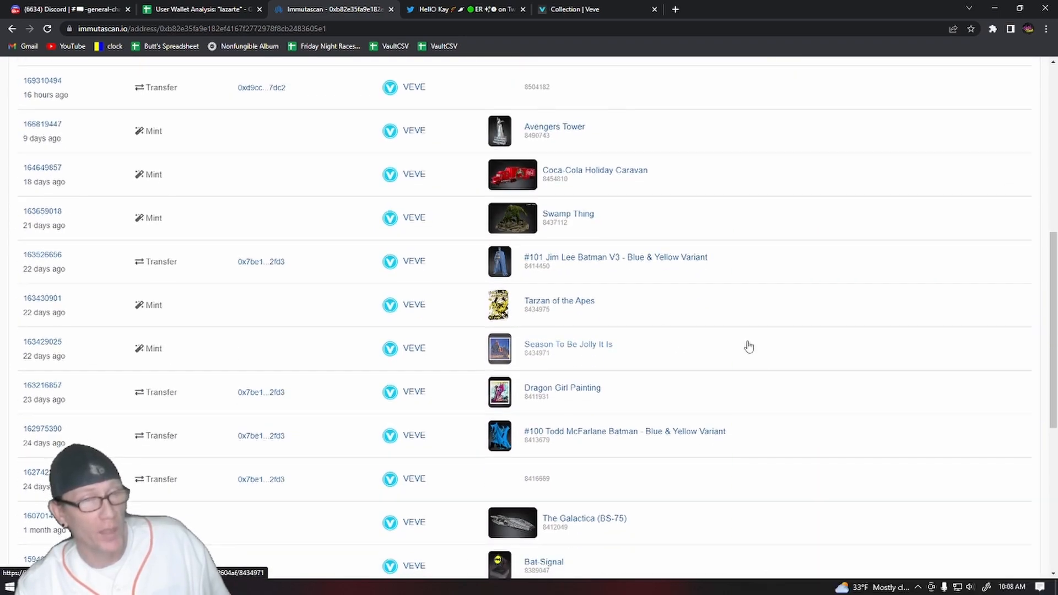
{"action": "scroll", "scroll_direction": "down", "scroll_amount": 3}
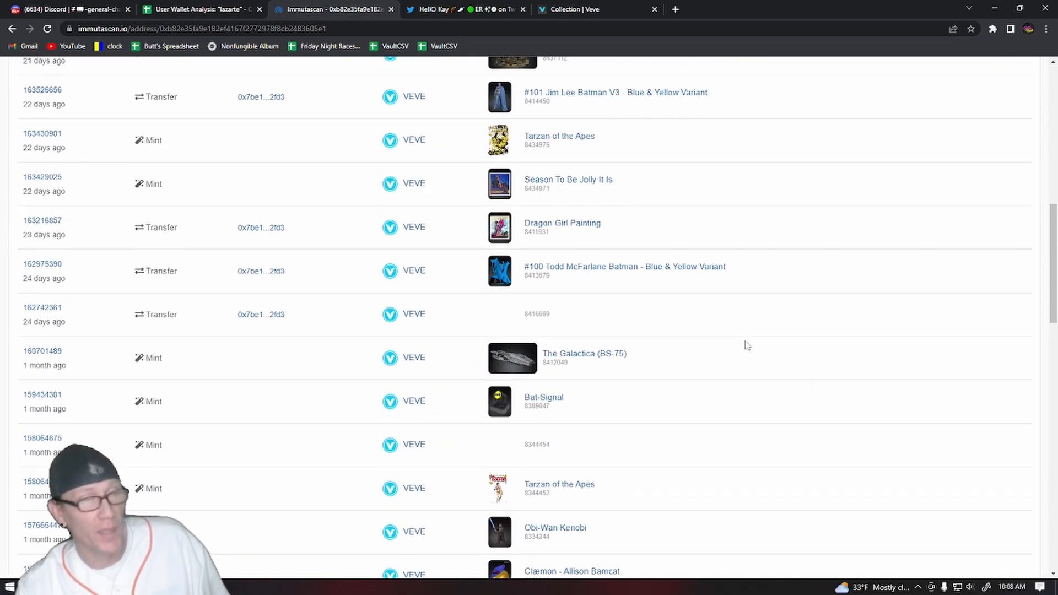
{"action": "scroll", "scroll_direction": "down", "scroll_amount": 3}
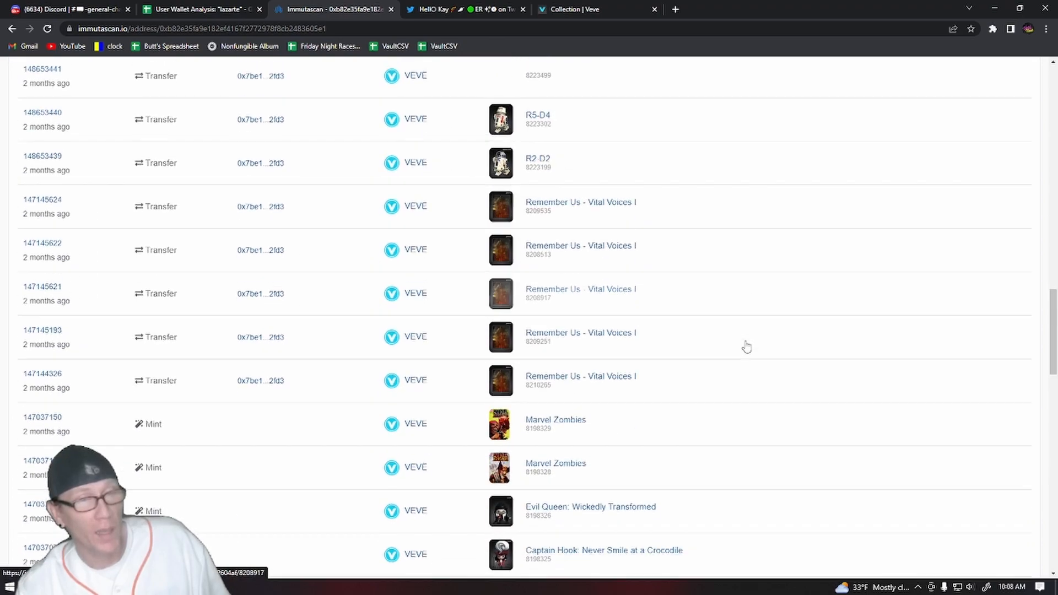
{"action": "scroll", "scroll_direction": "down", "scroll_amount": 3}
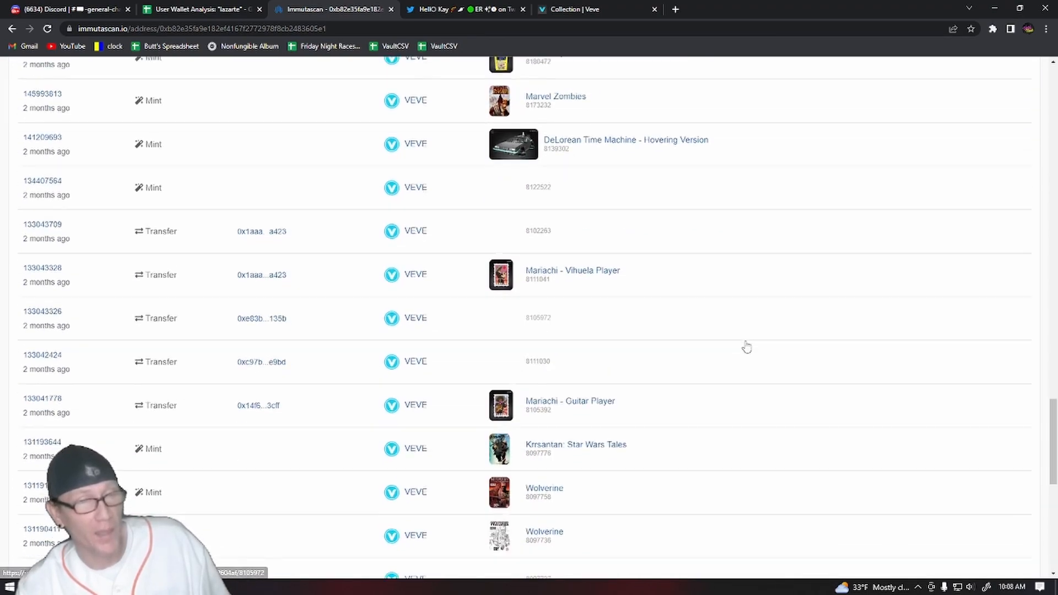
{"action": "scroll", "scroll_direction": "down", "scroll_amount": 3}
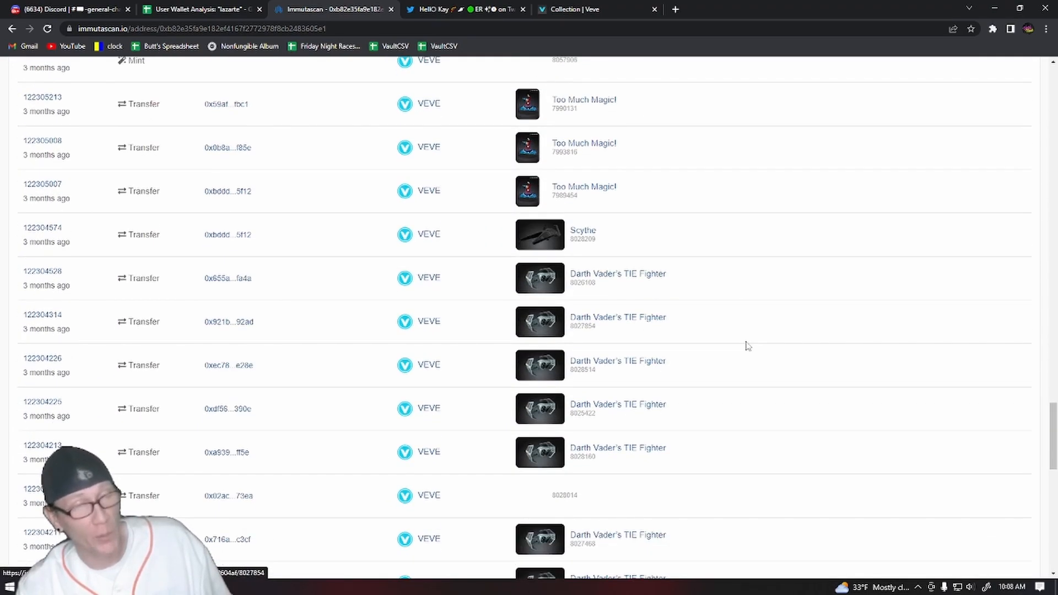
{"action": "scroll", "scroll_direction": "down", "scroll_amount": 3}
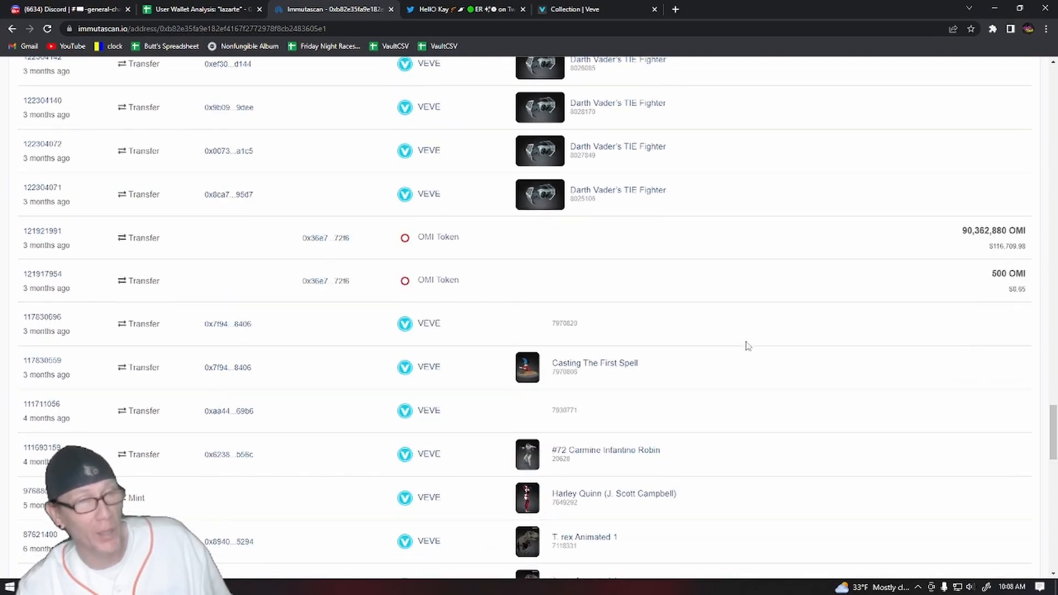
{"action": "scroll", "scroll_direction": "up", "scroll_amount": 3}
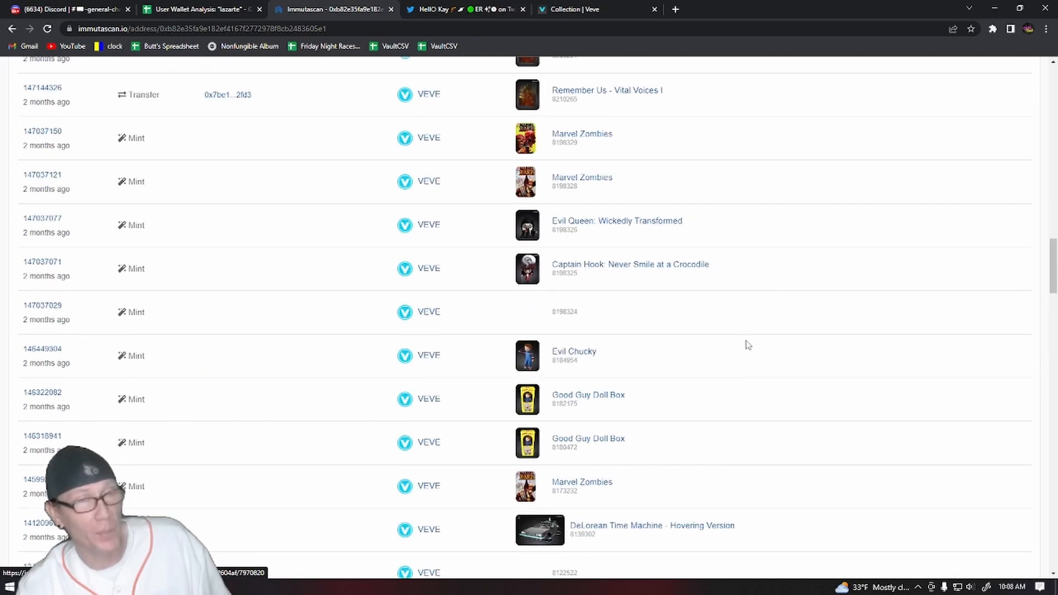
{"action": "scroll", "scroll_direction": "up", "scroll_amount": 3}
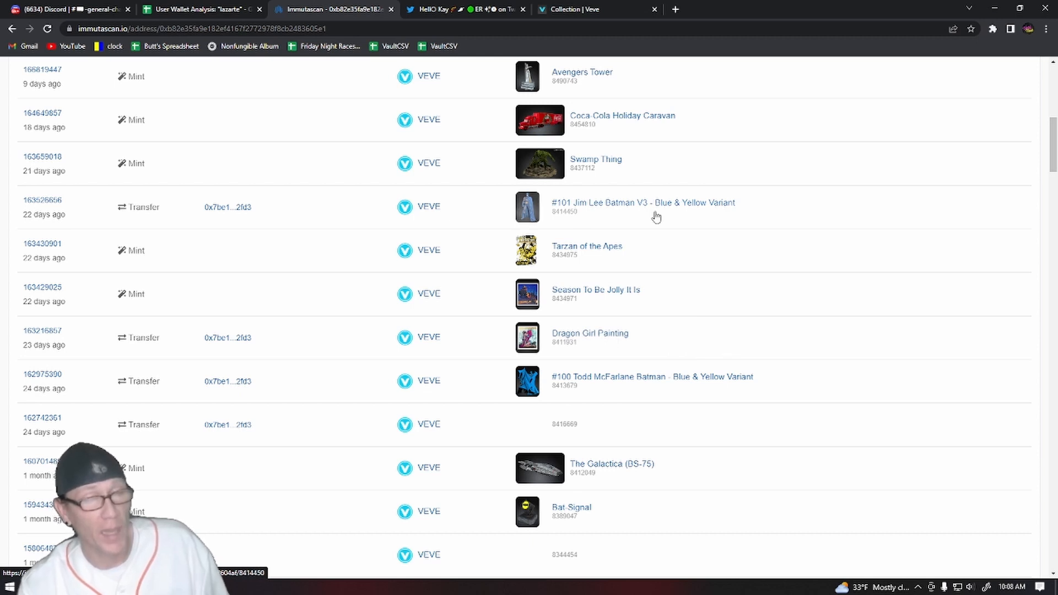
{"action": "left_click", "coordinate": [594, 8]}
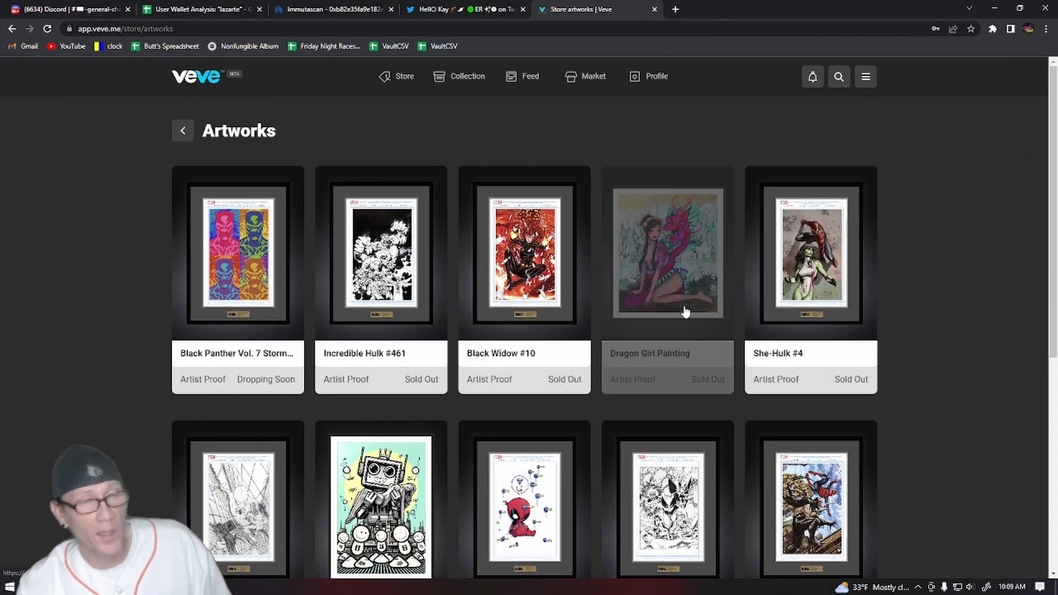
Step: Open the Dragon Girl Painting auction, closed at 13,888, and view the winner's profile
{"action": "left_click", "coordinate": [666, 253]}
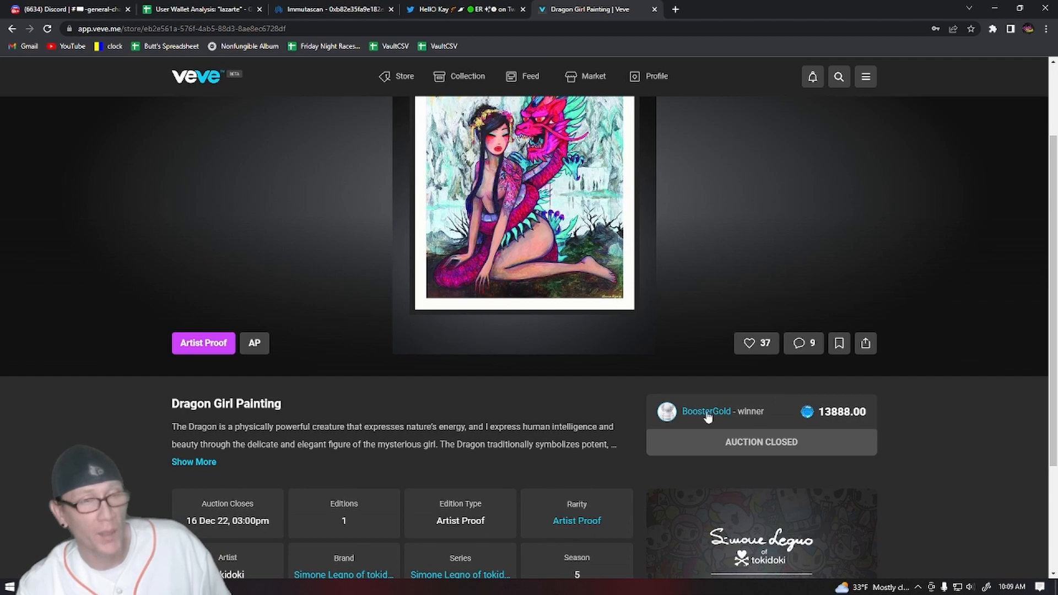
{"action": "mouse_move", "coordinate": [706, 414]}
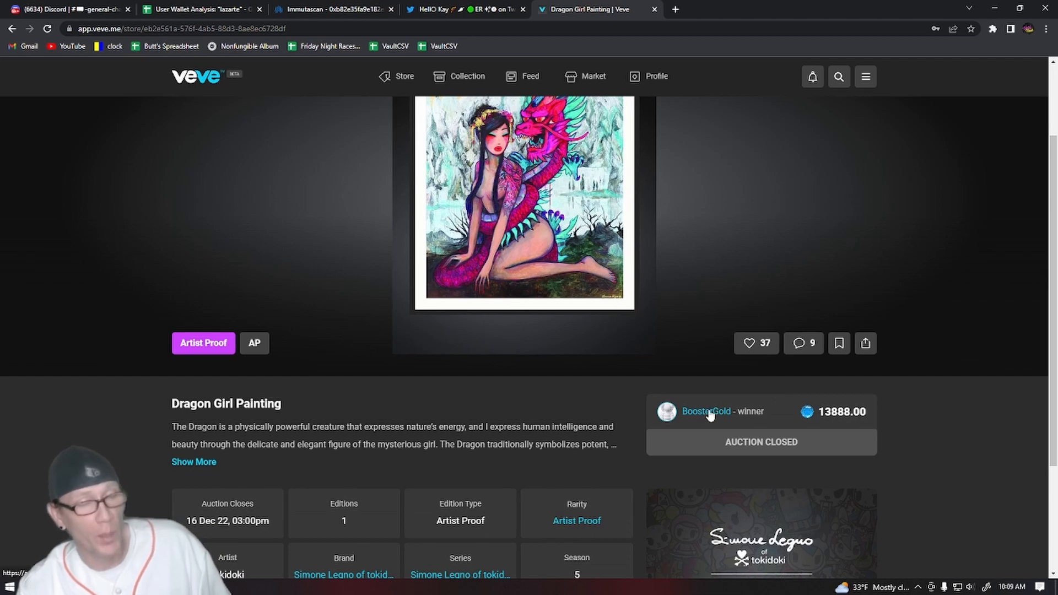
{"action": "left_click", "coordinate": [705, 412]}
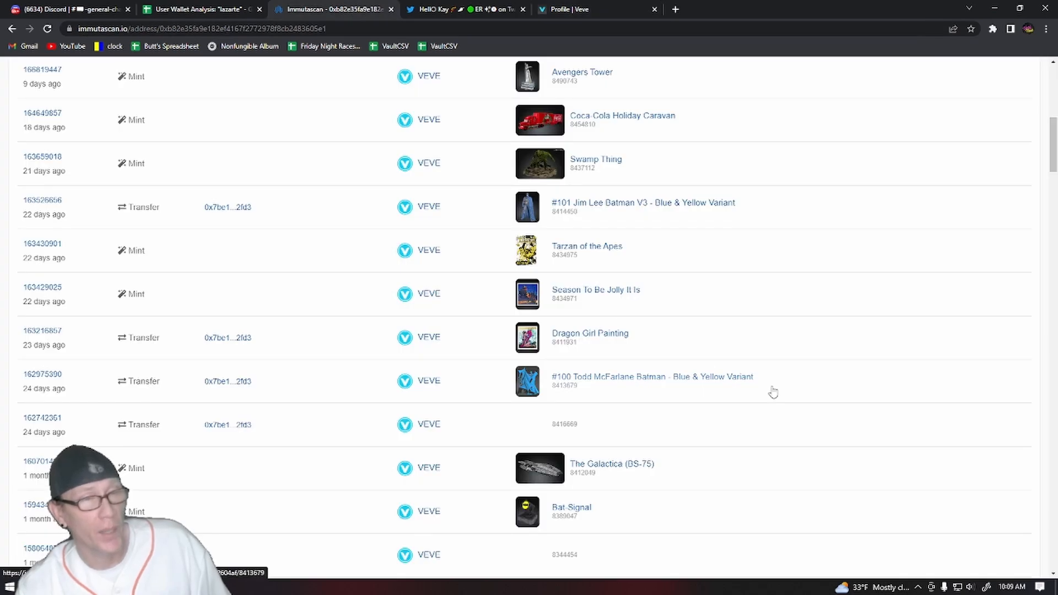
Step: Scroll through the second wallet's activity, then return to the lazarte wallet analysis spreadsheet
{"action": "scroll", "scroll_direction": "down", "scroll_amount": 3}
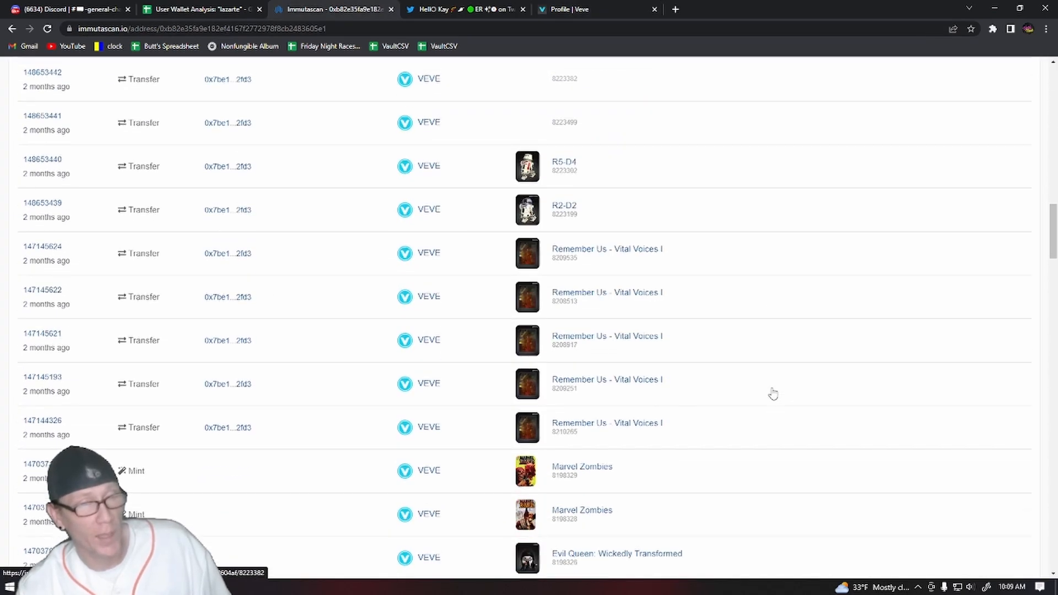
{"action": "scroll", "scroll_direction": "down", "scroll_amount": 3}
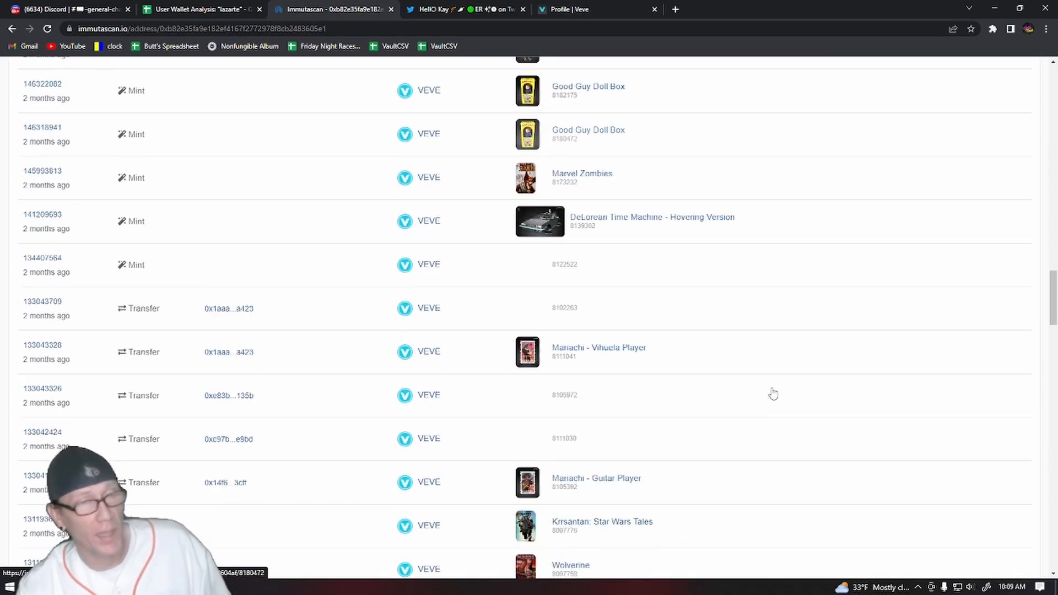
{"action": "scroll", "scroll_direction": "down", "scroll_amount": 3}
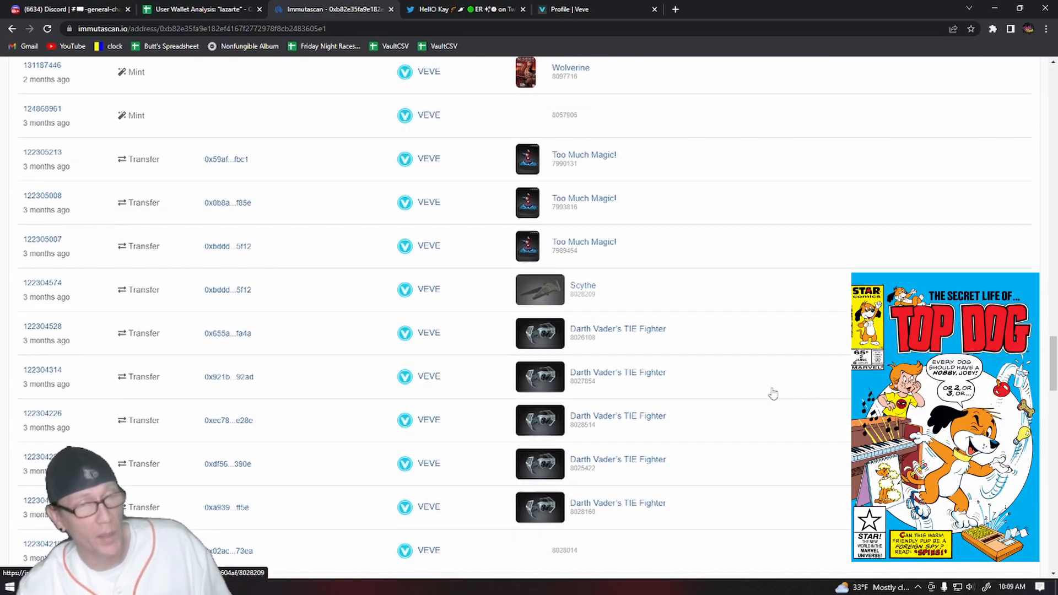
{"action": "scroll", "scroll_direction": "down", "scroll_amount": 3}
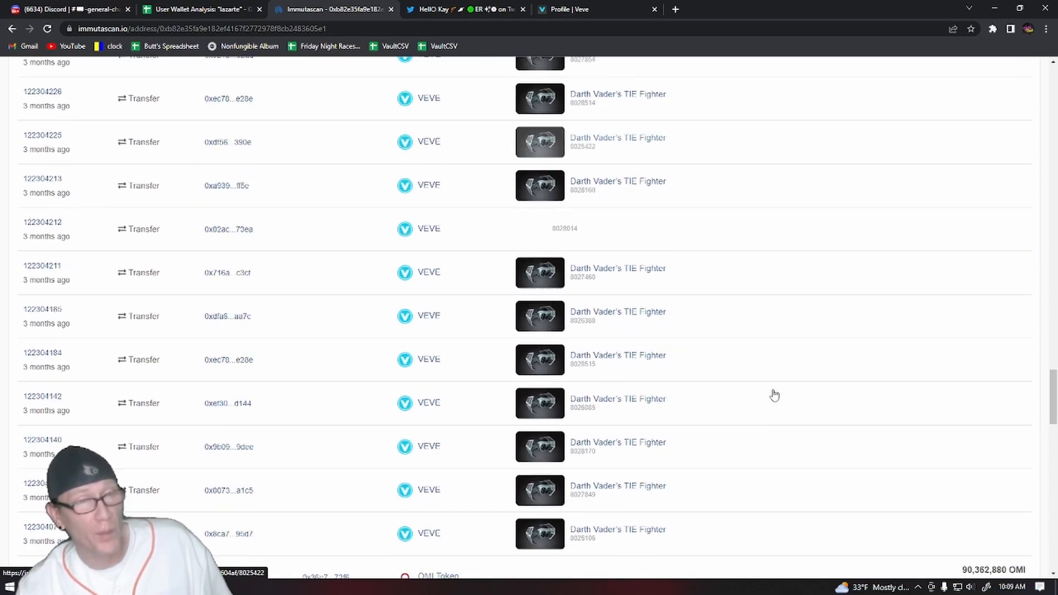
{"action": "scroll", "scroll_direction": "down", "scroll_amount": 3}
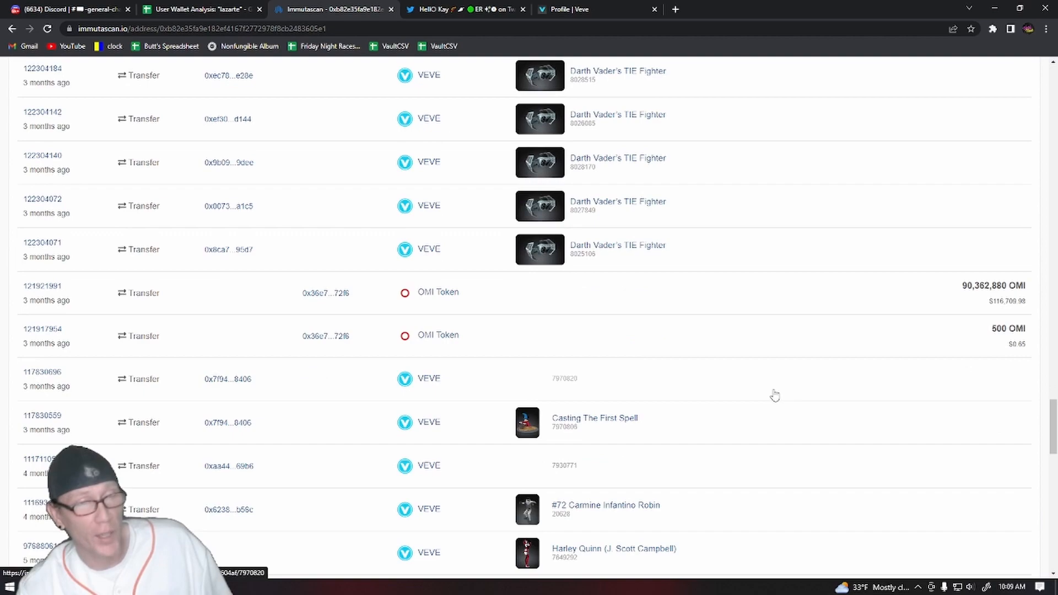
{"action": "left_click", "coordinate": [198, 9]}
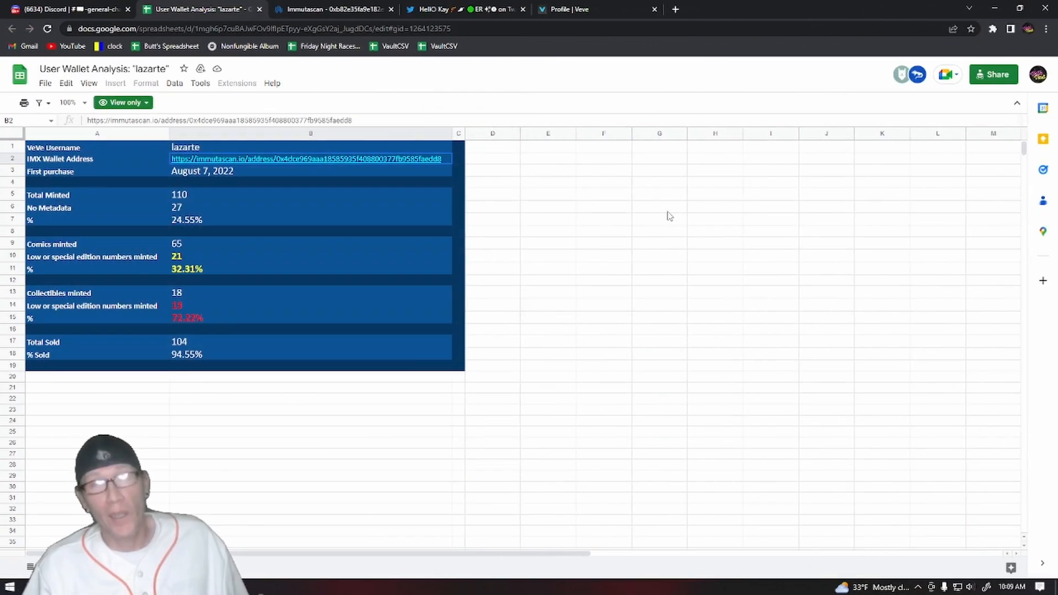